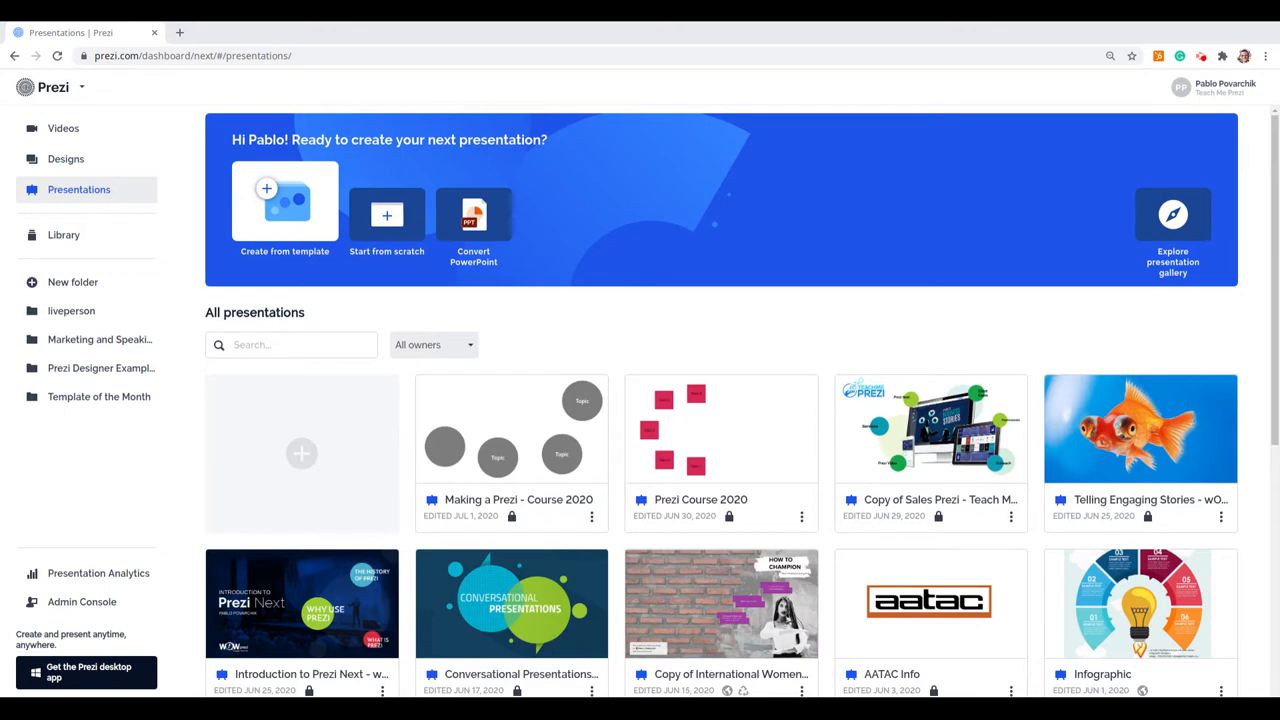
pyautogui.moveTo(725, 328)
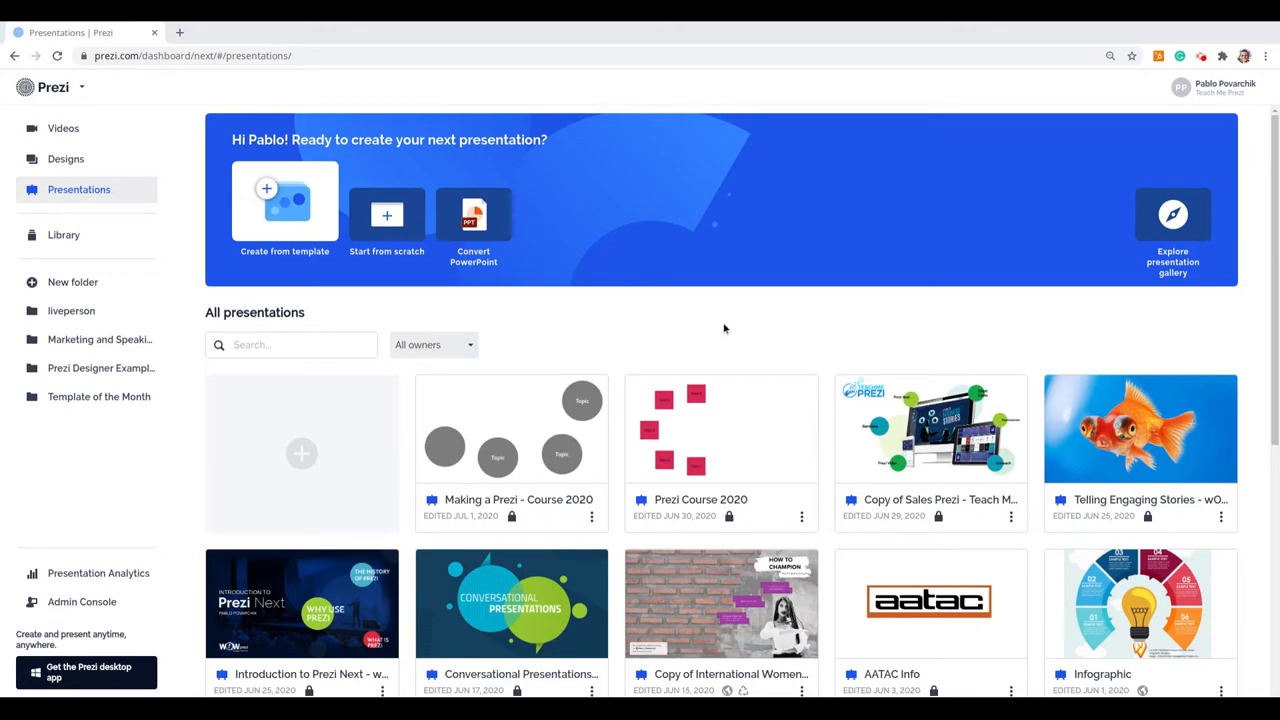
pyautogui.moveTo(930, 428)
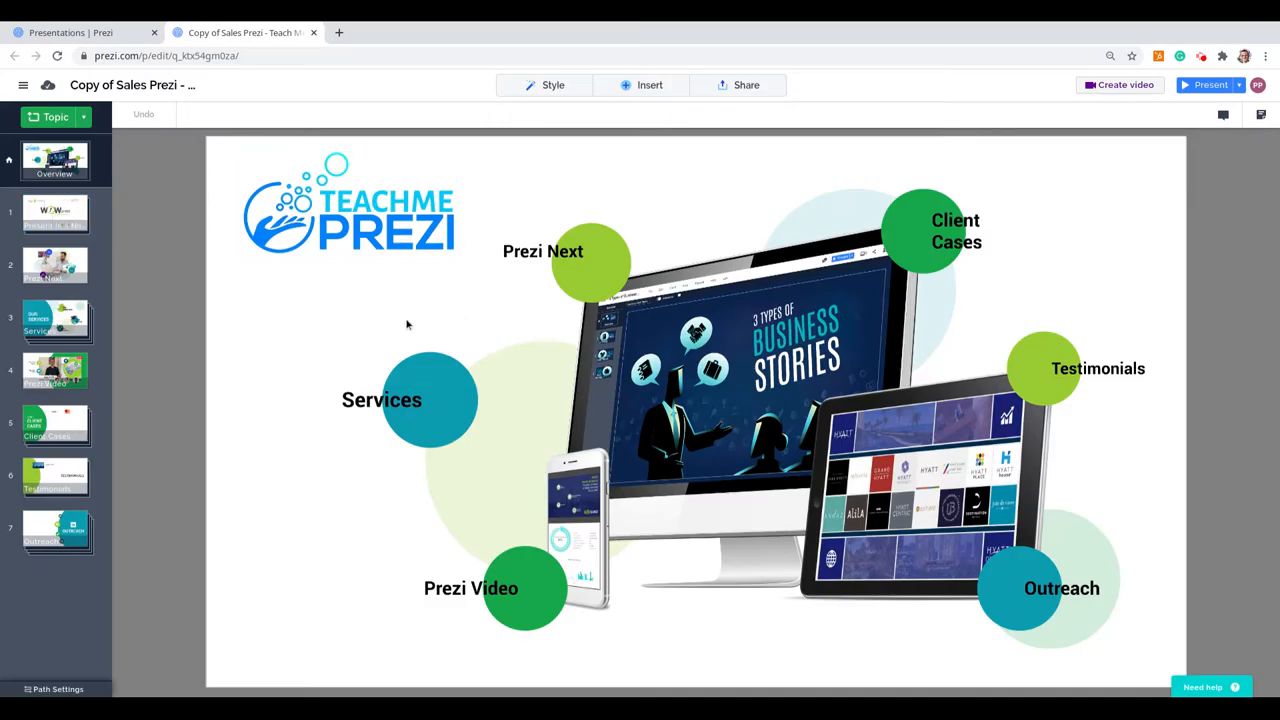
# Browse the overview topics and zoom into Prezi Next to view Nonlinear Presenting and Collaboration
pyautogui.click(955, 231)
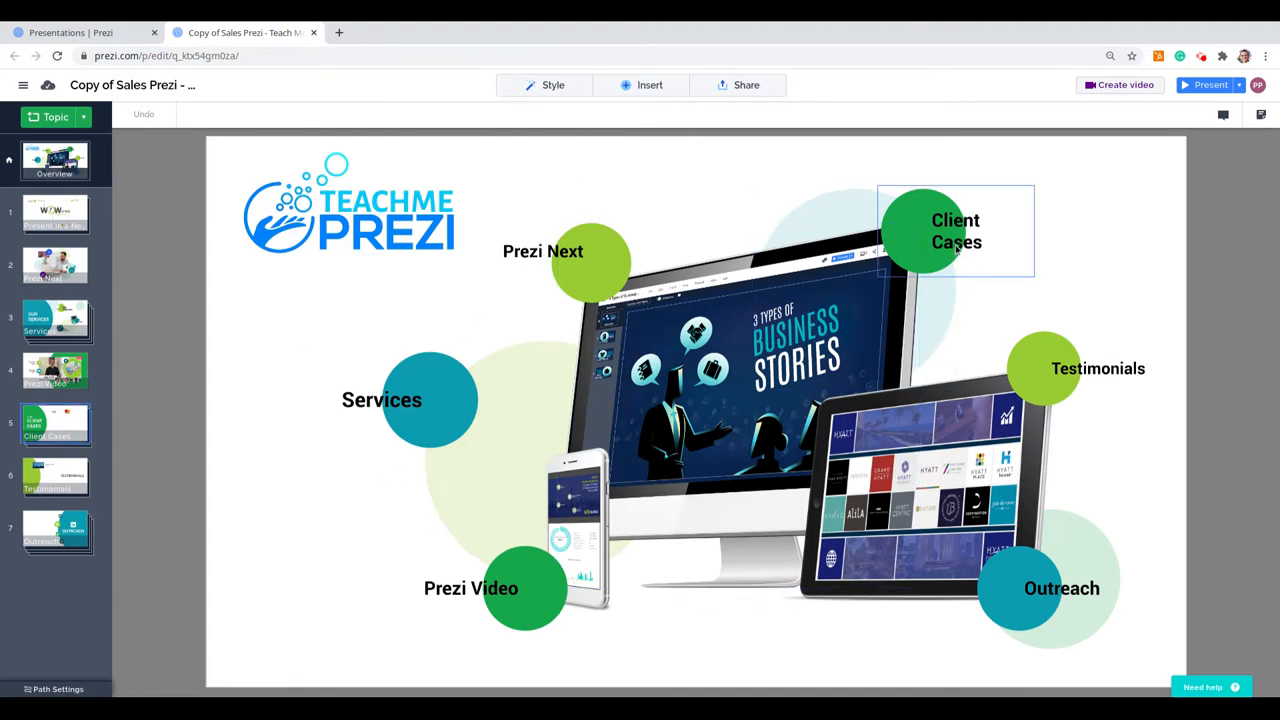
pyautogui.click(525, 588)
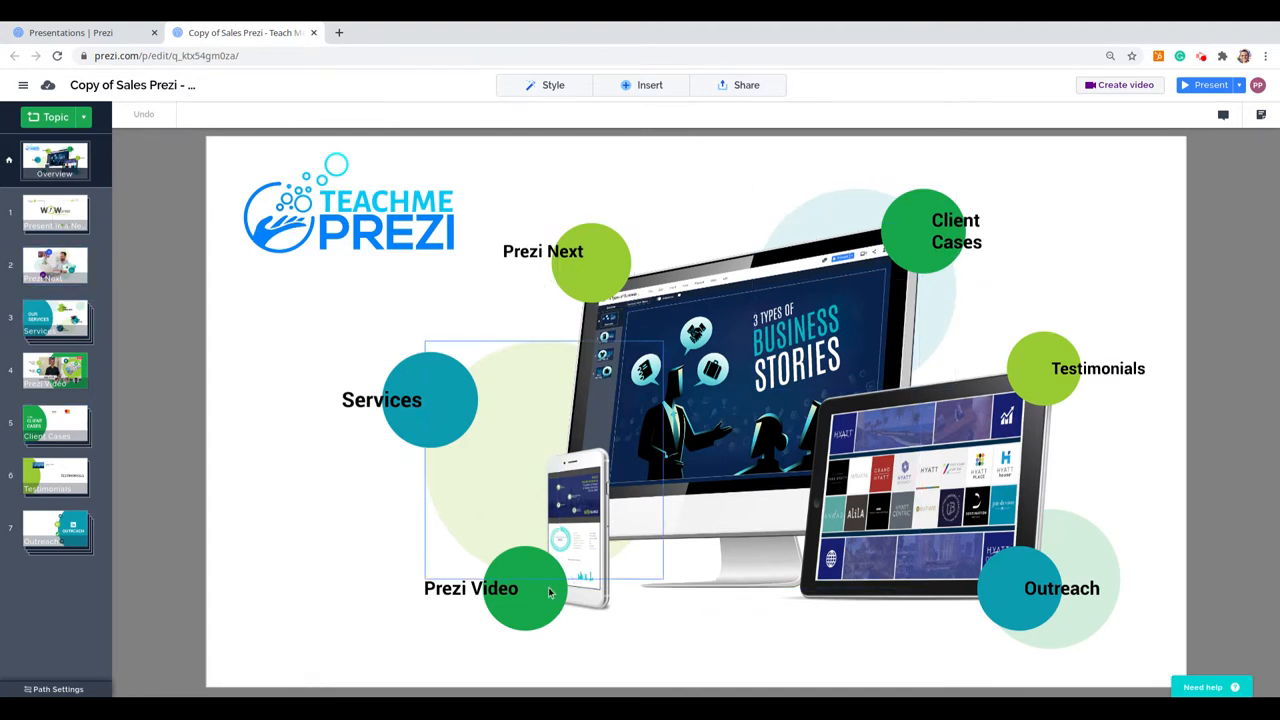
pyautogui.click(1043, 368)
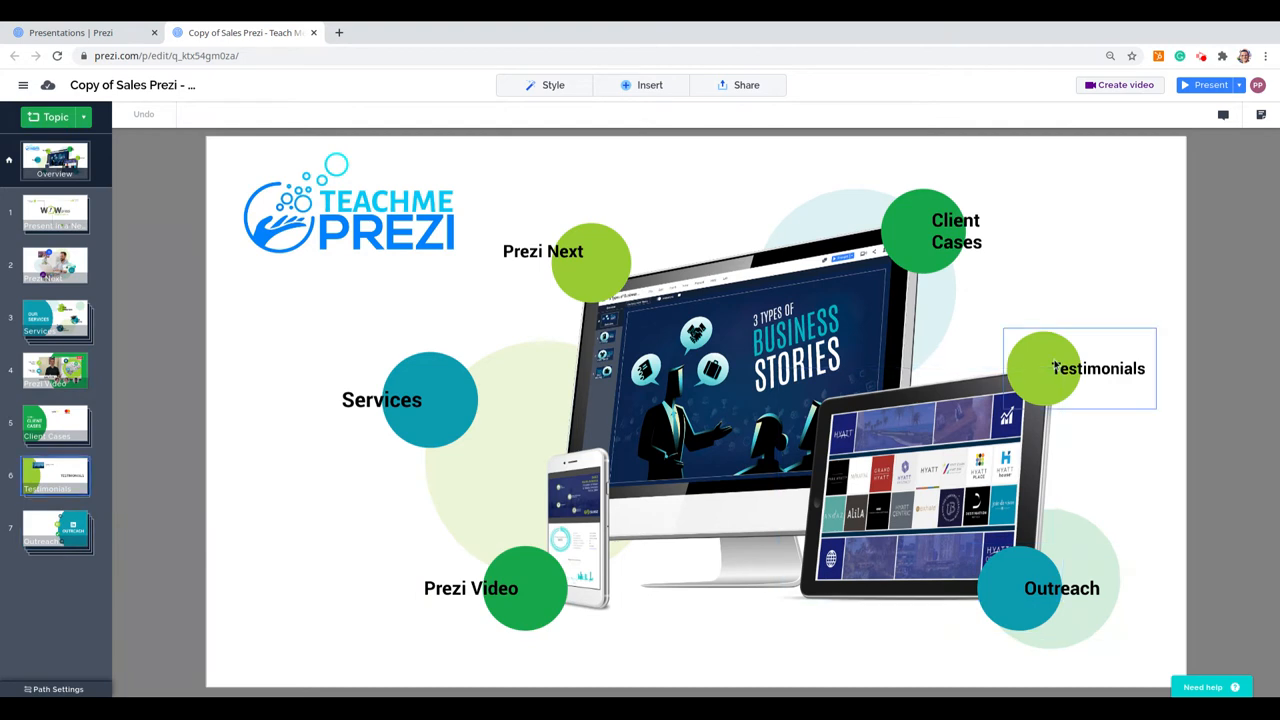
pyautogui.click(349, 202)
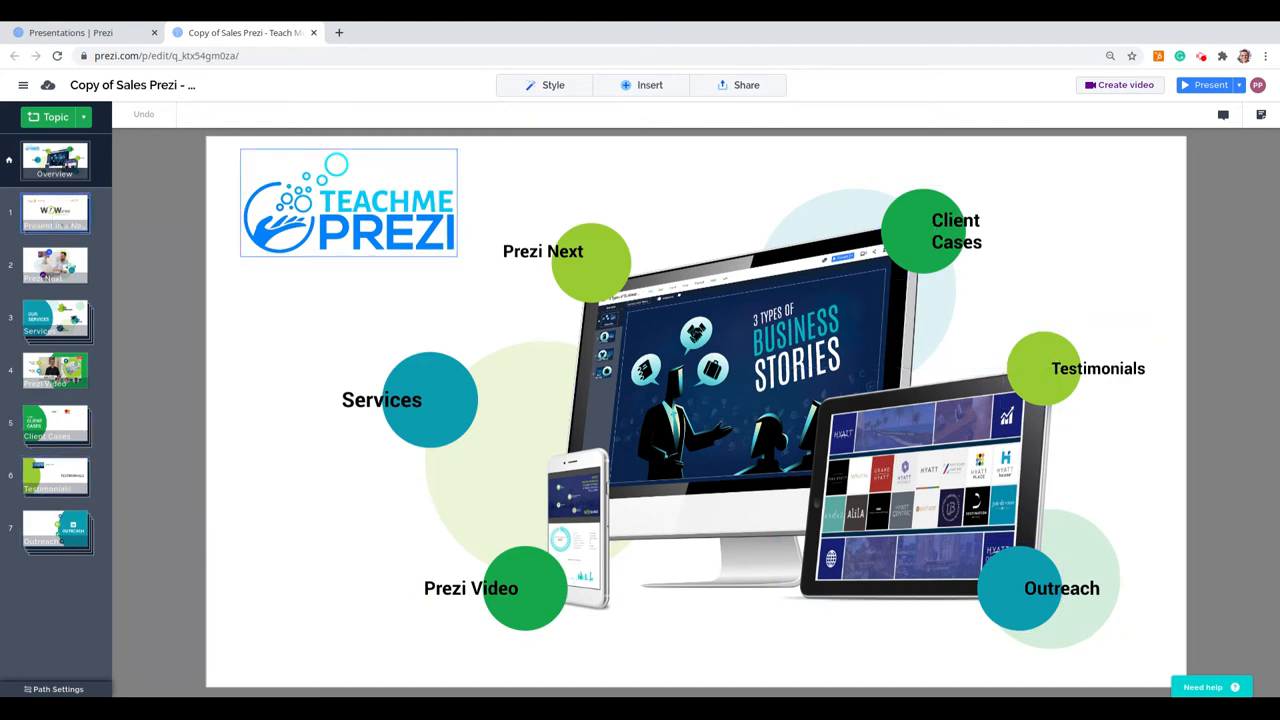
pyautogui.click(560, 263)
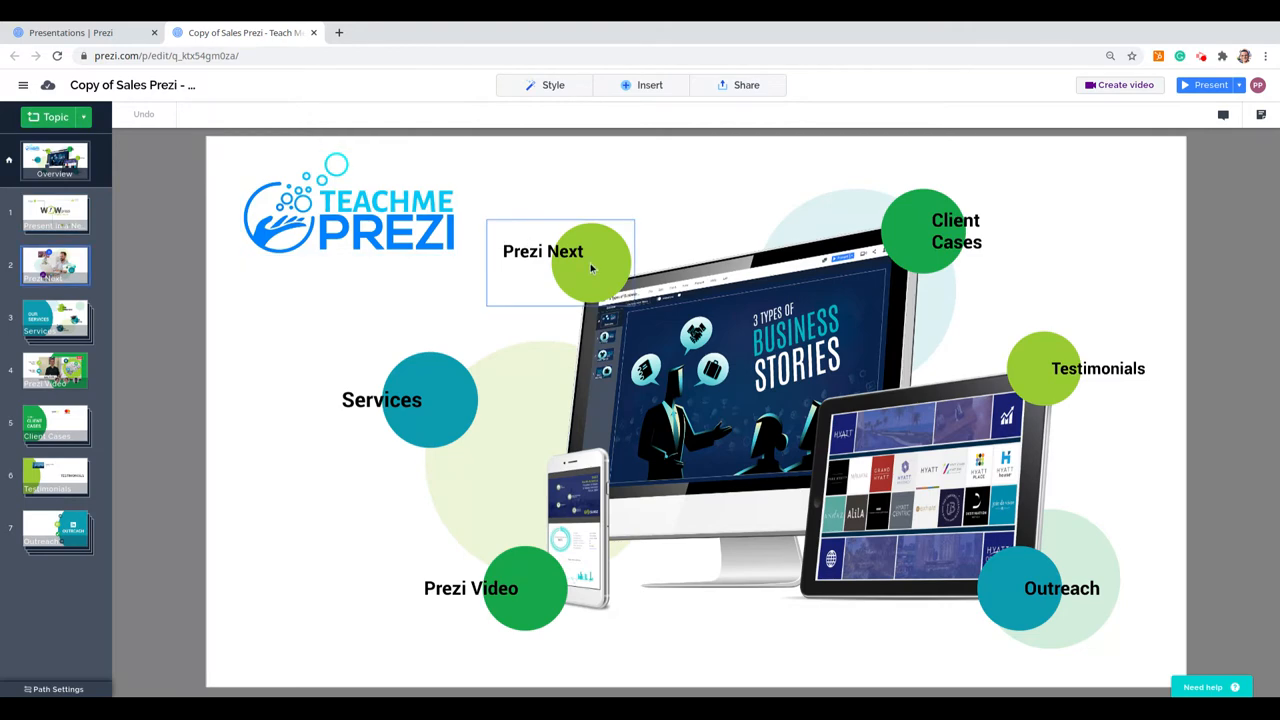
pyautogui.moveTo(600, 275)
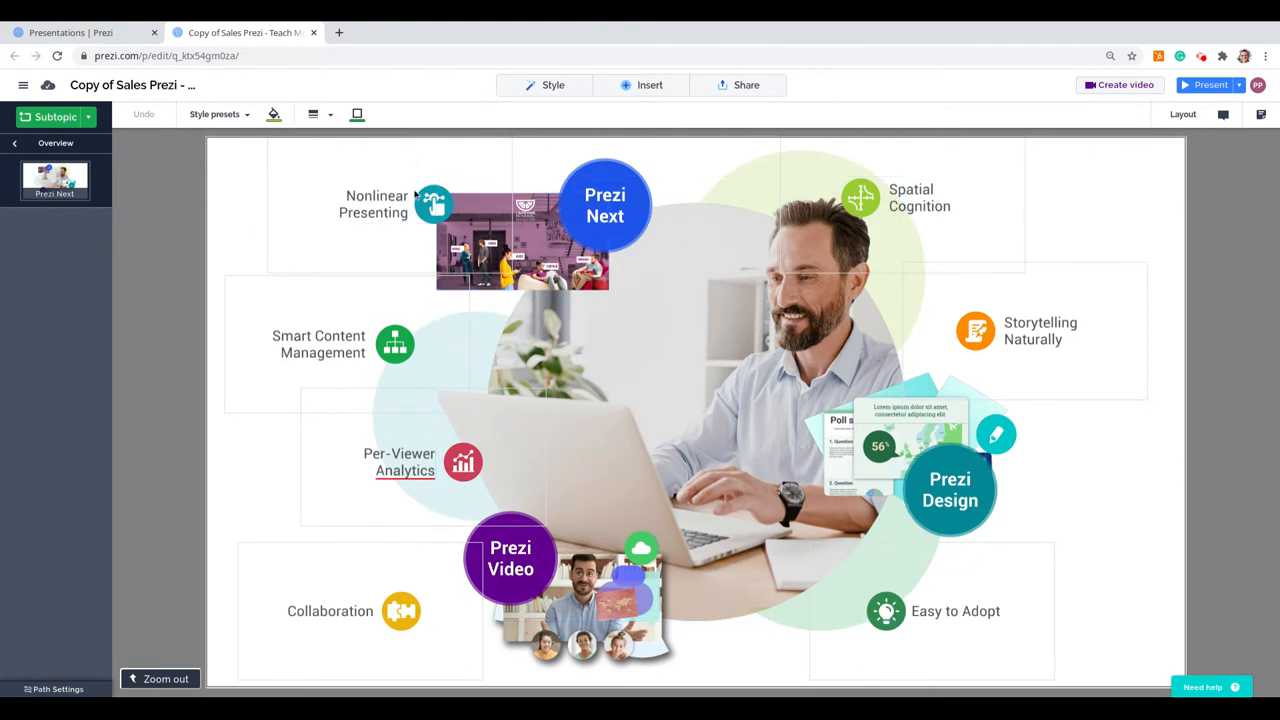
pyautogui.click(337, 344)
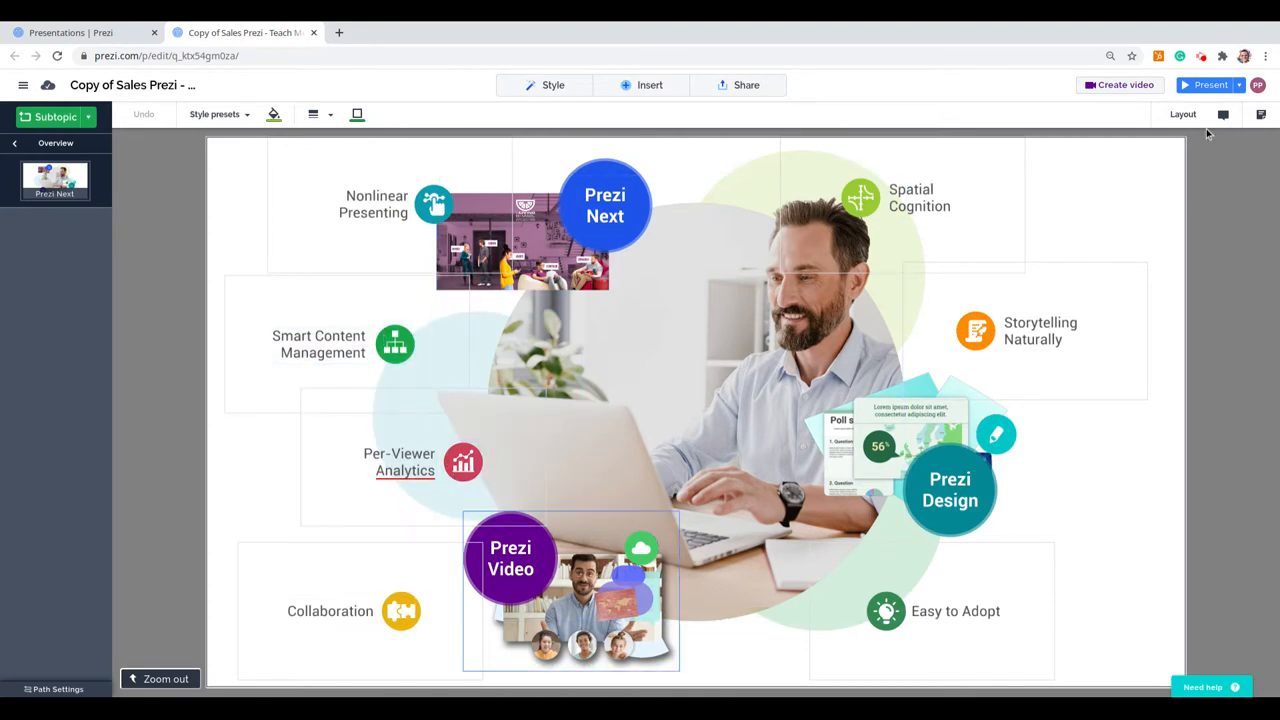
pyautogui.click(1210, 84)
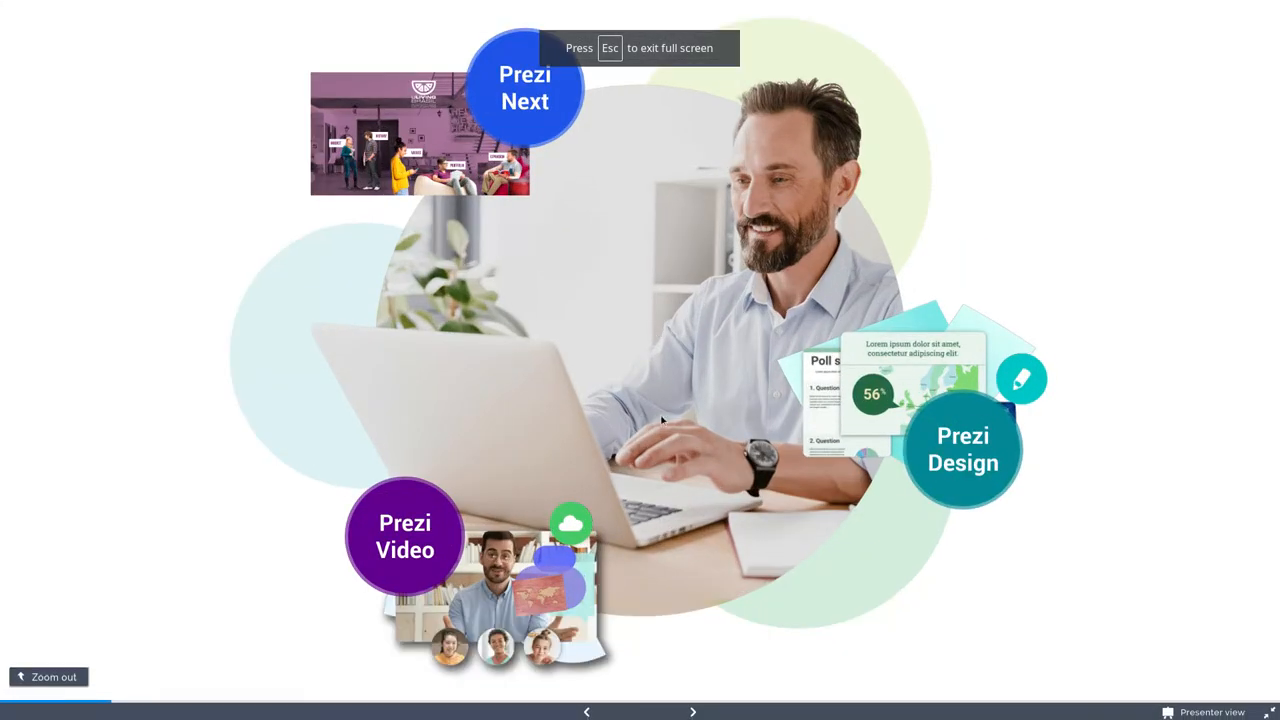
pyautogui.click(692, 711)
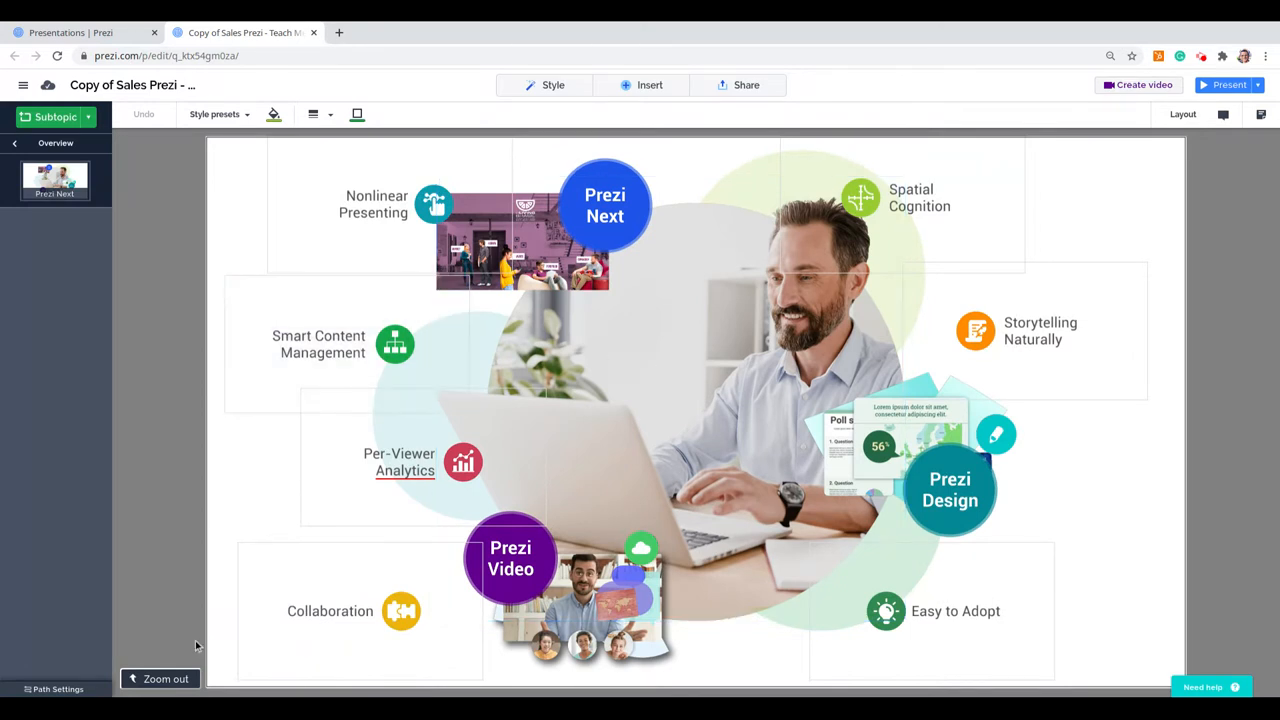
# Zoom out to the overview, select the Prezi Next topic, and show My Library
pyautogui.click(165, 679)
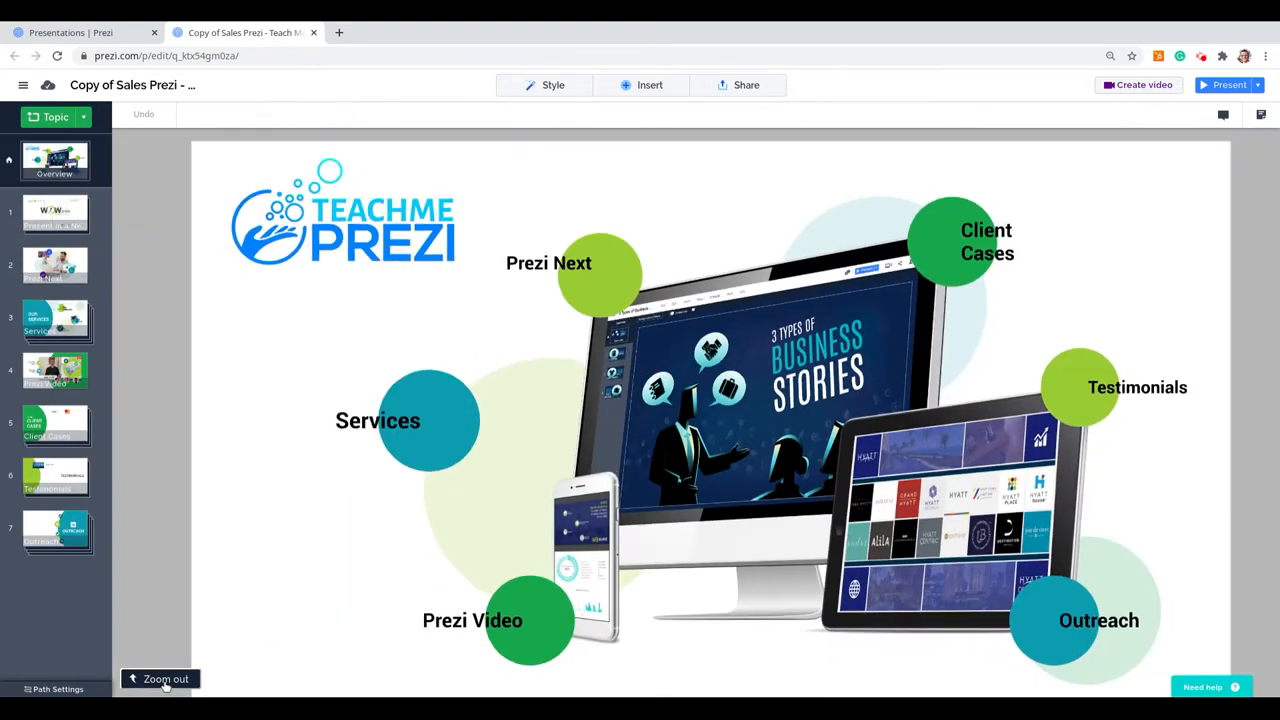
pyautogui.click(588, 263)
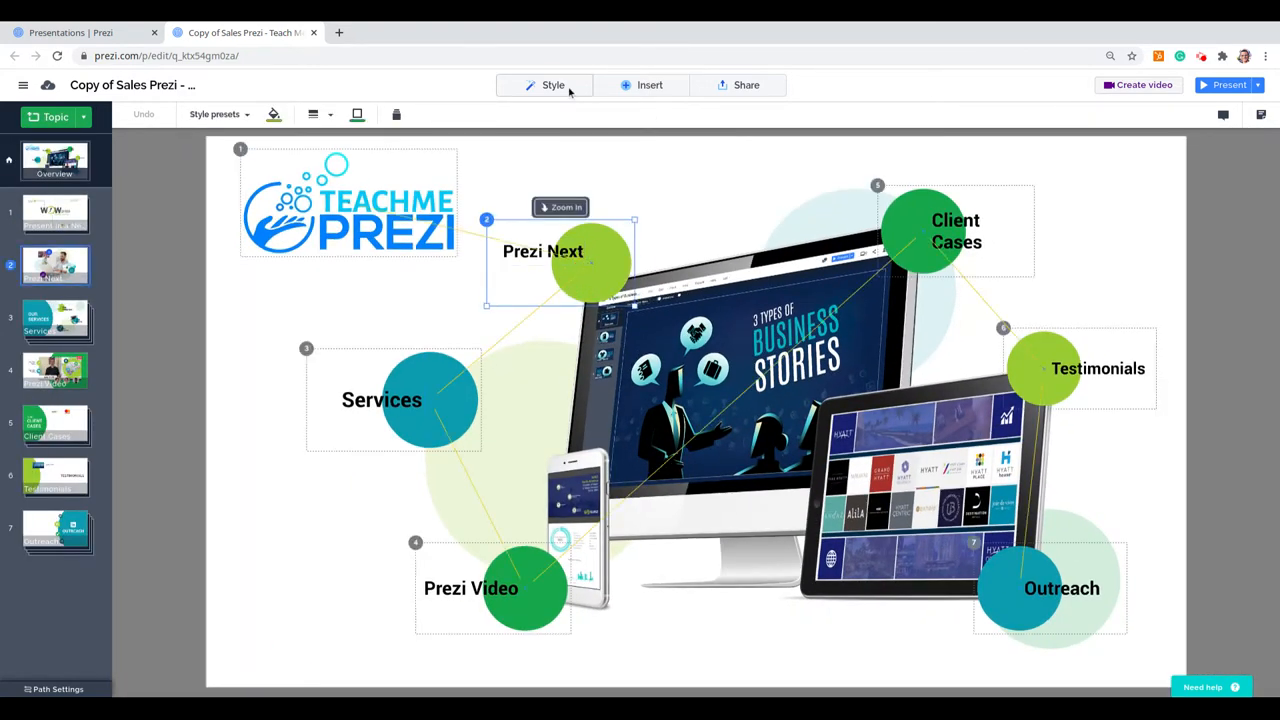
pyautogui.click(650, 85)
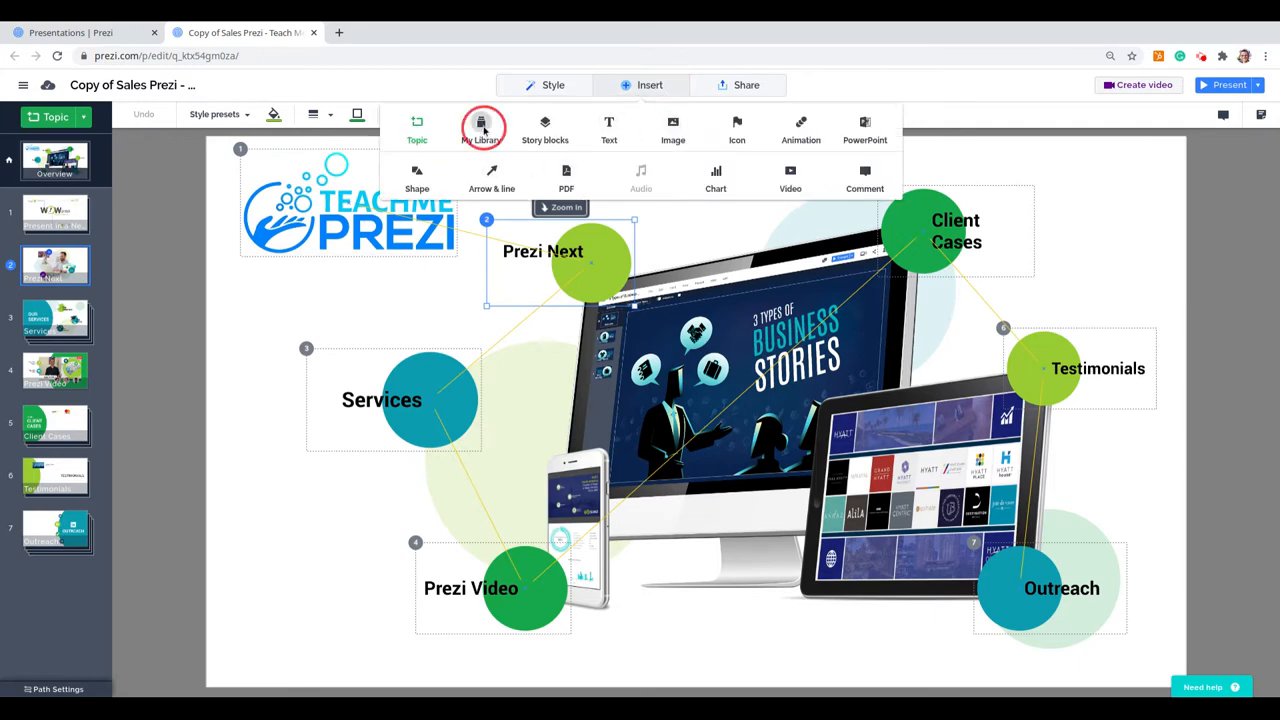
pyautogui.click(481, 128)
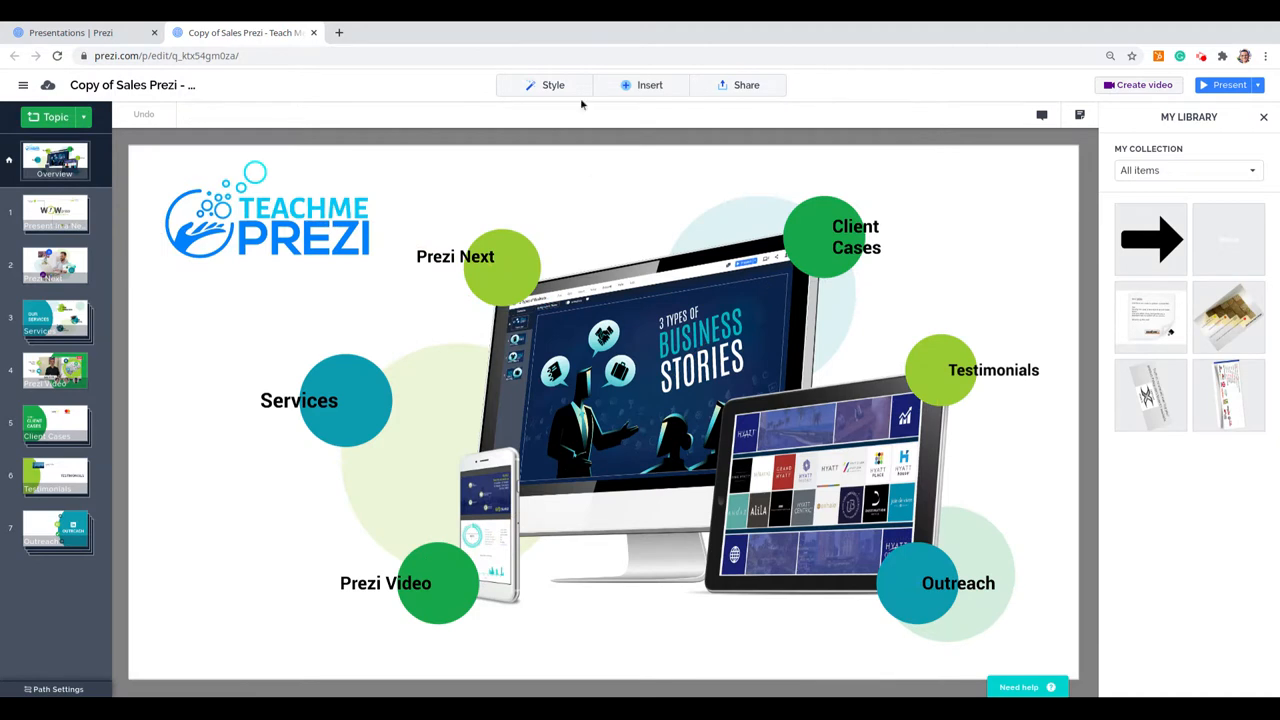
pyautogui.click(455, 256)
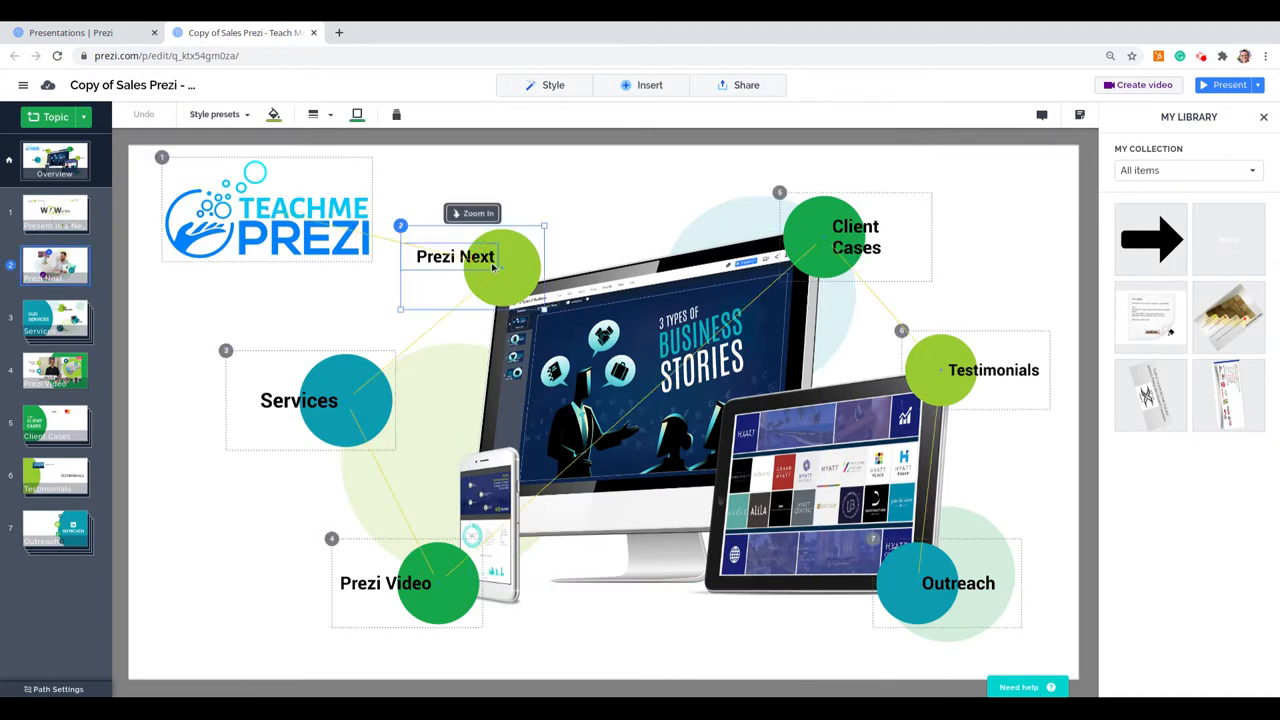
# Add the Prezi Next topic to My Library and review the item-type filter options
pyautogui.rightClick(455, 256)
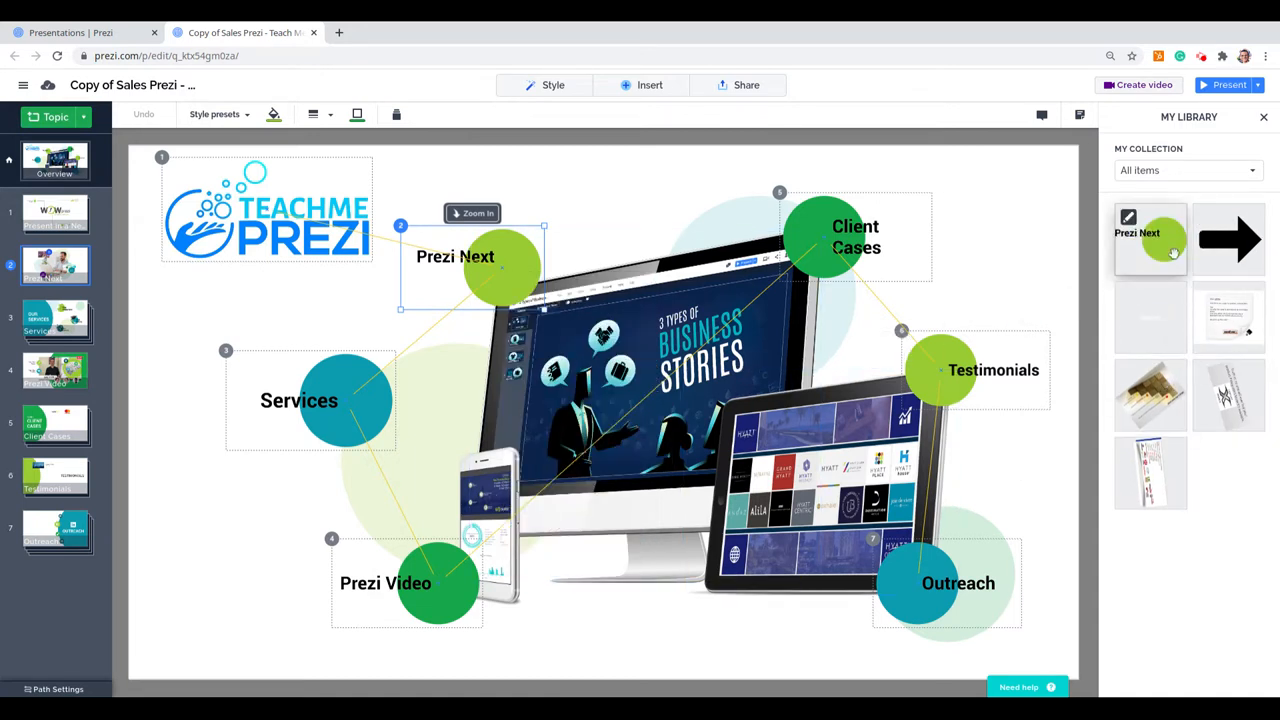
pyautogui.click(1185, 170)
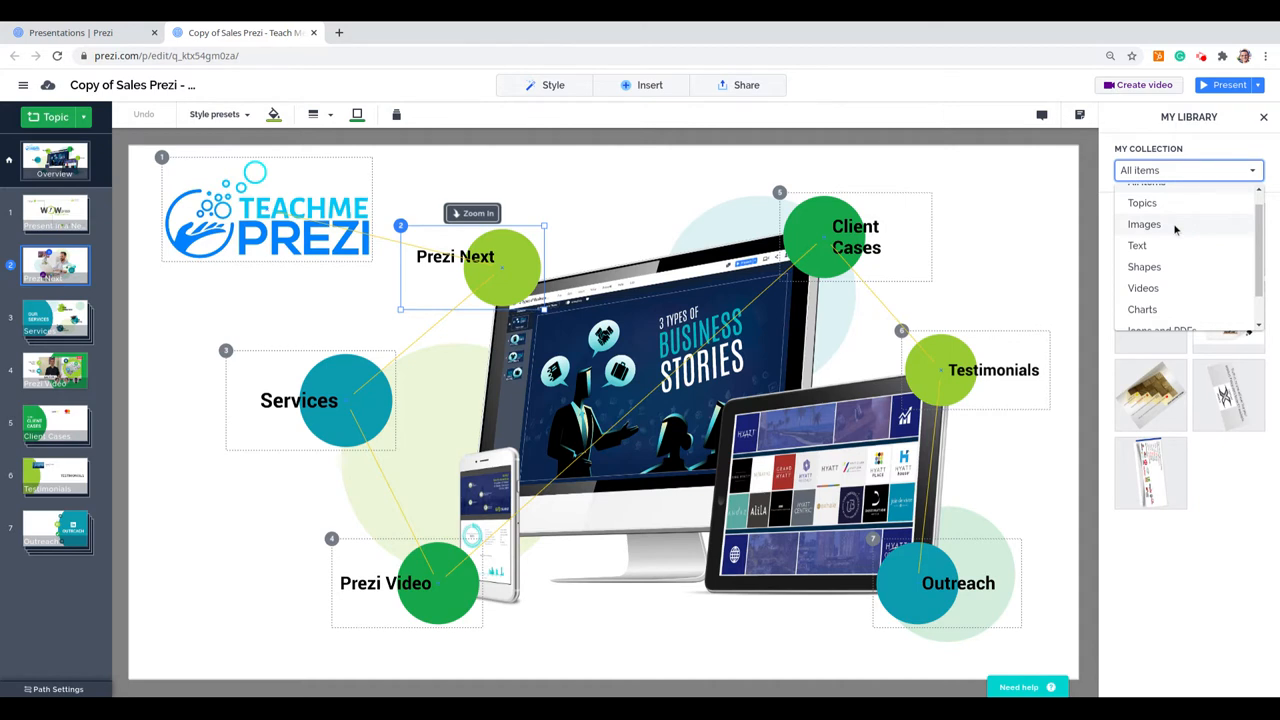
pyautogui.moveTo(1170, 266)
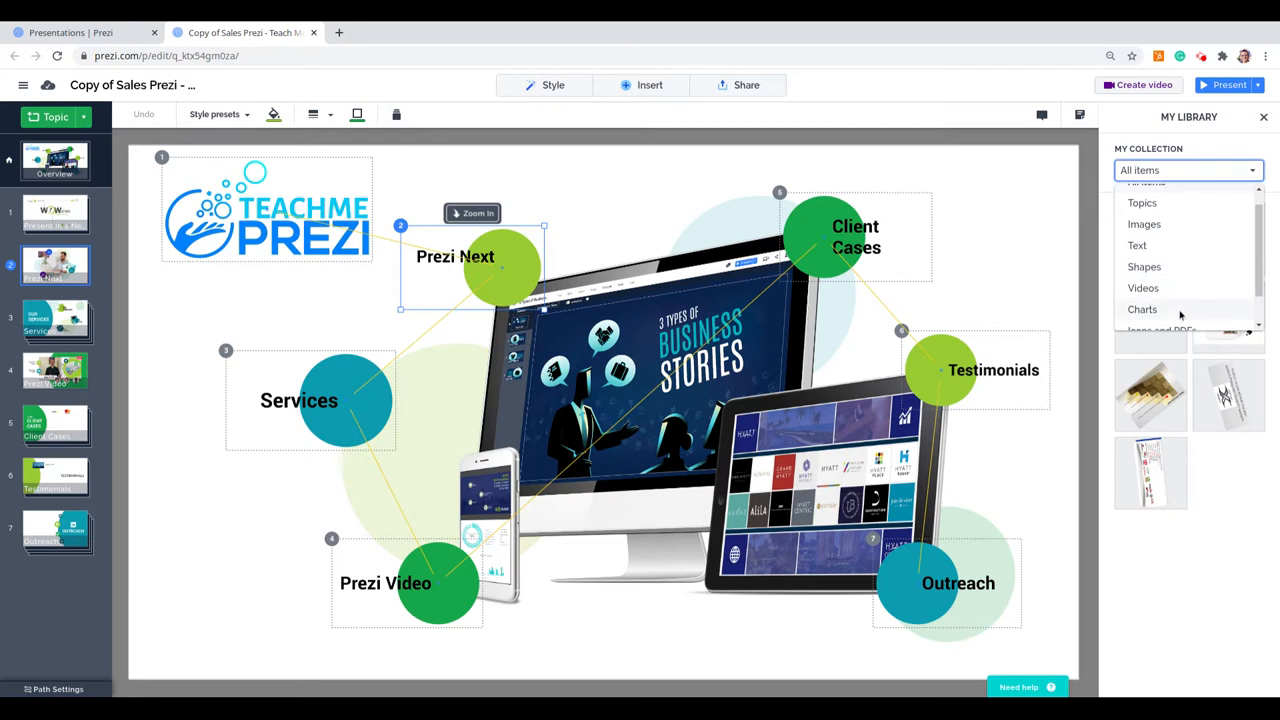
pyautogui.scroll(-3)
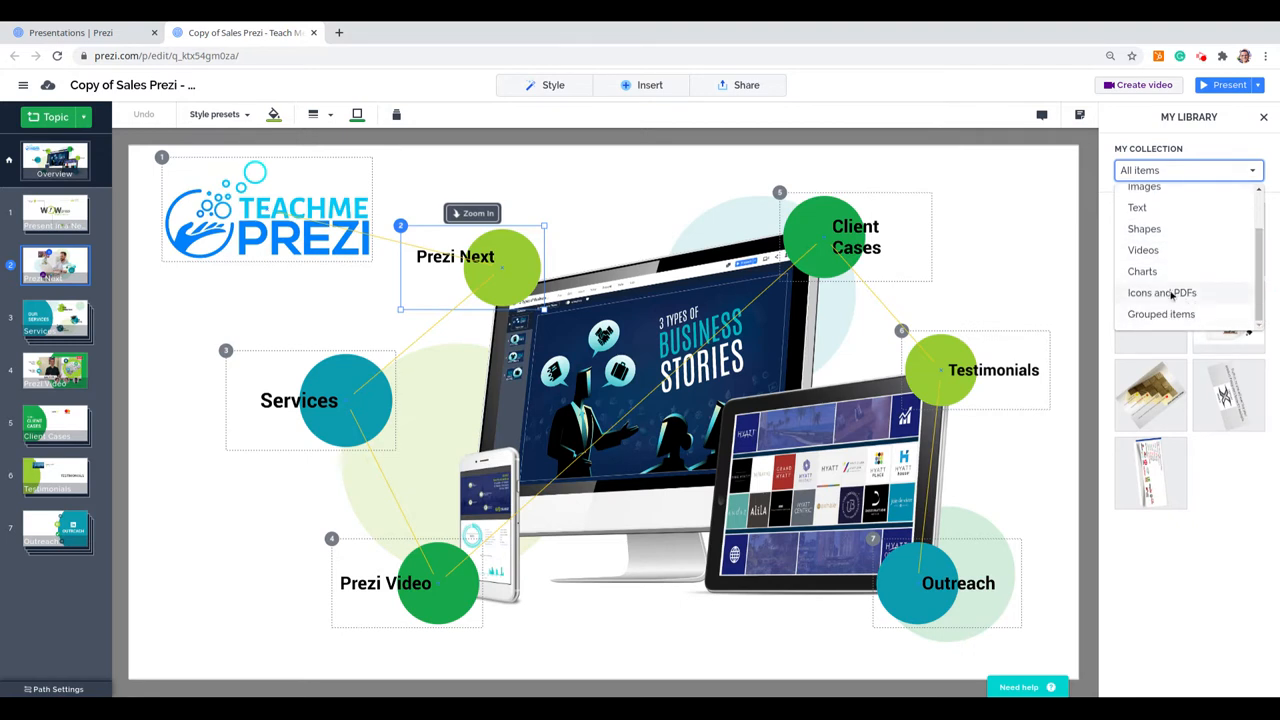
pyautogui.moveTo(1172, 314)
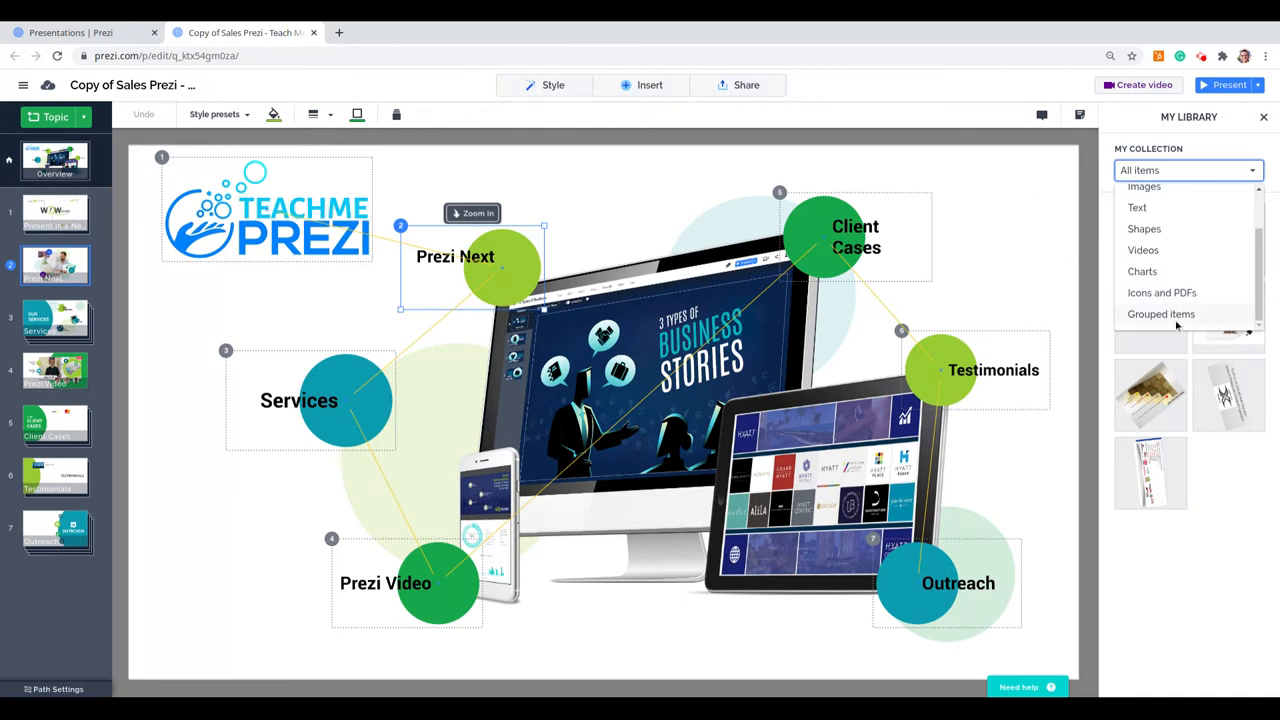
pyautogui.moveTo(1172, 317)
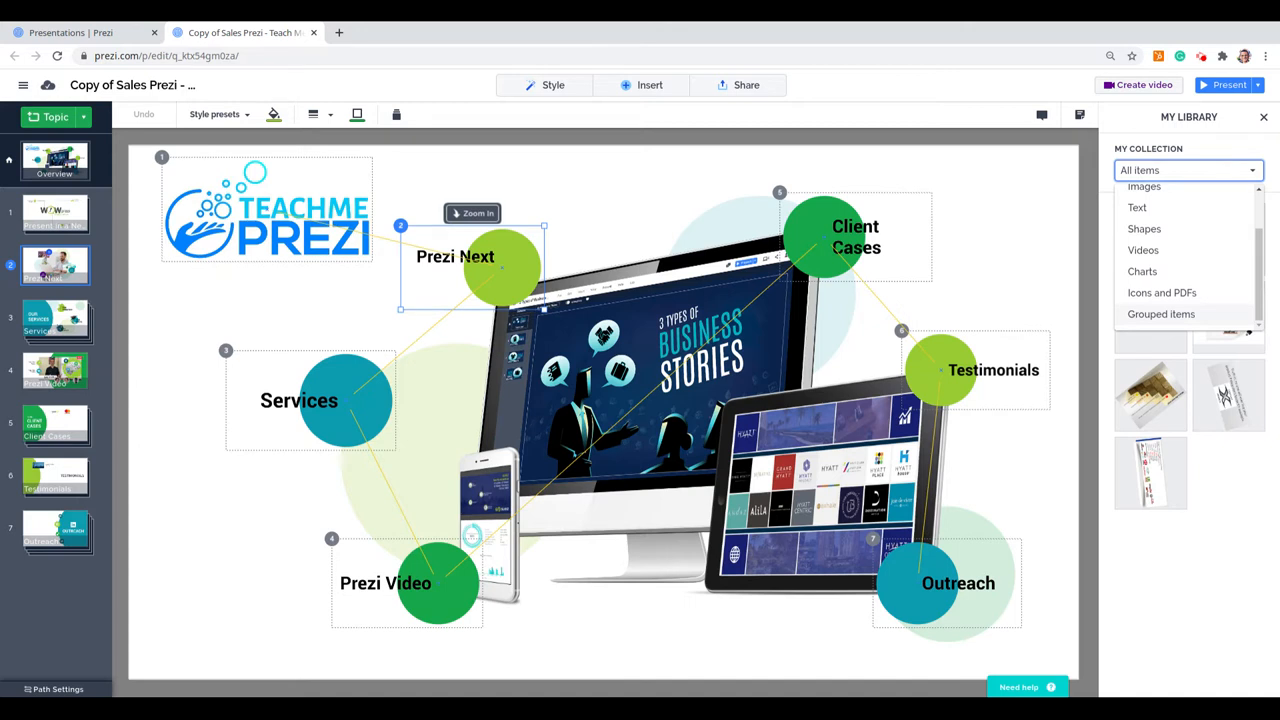
# Start a new presentation from scratch and zoom into its circle topic
pyautogui.click(1188, 170)
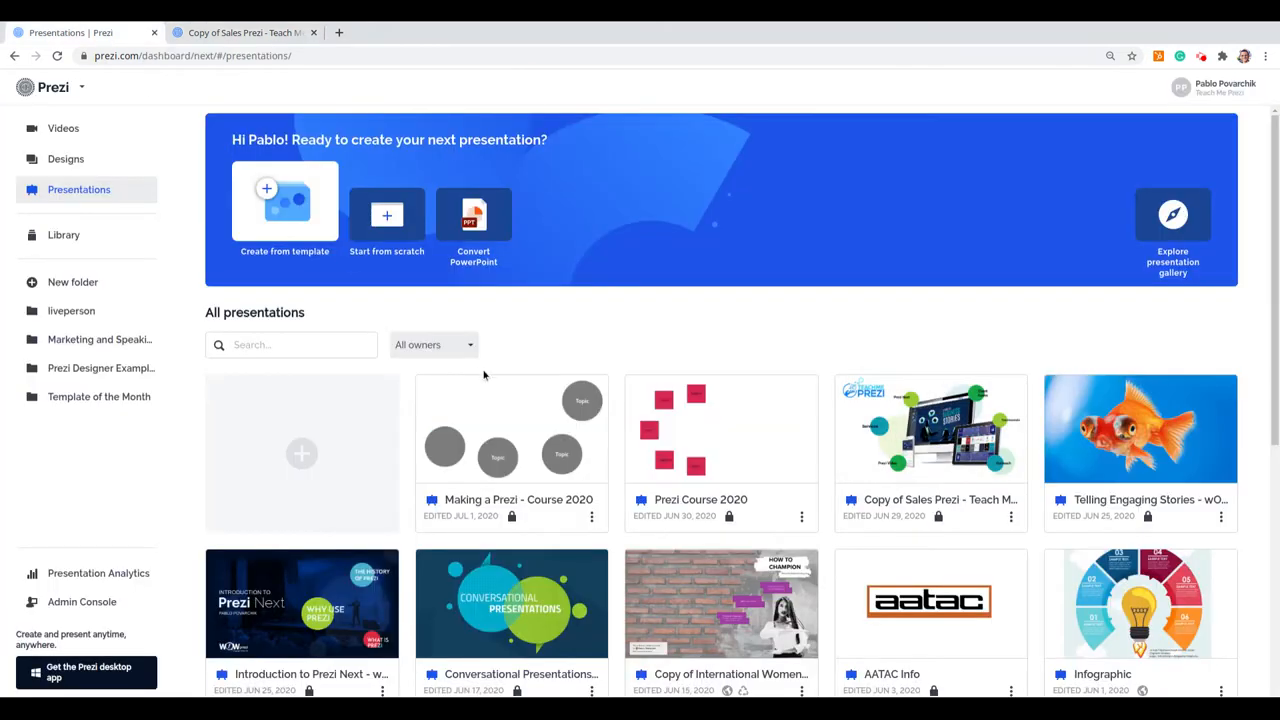
pyautogui.click(386, 214)
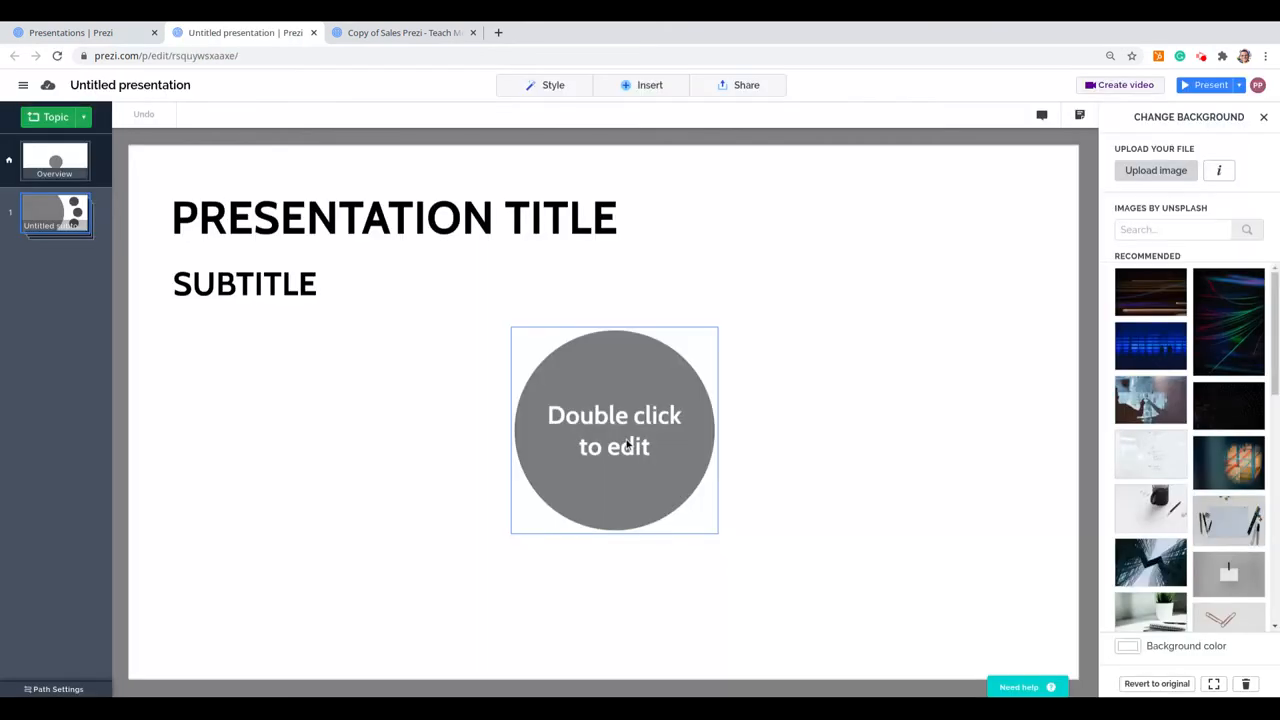
pyautogui.doubleClick(614, 430)
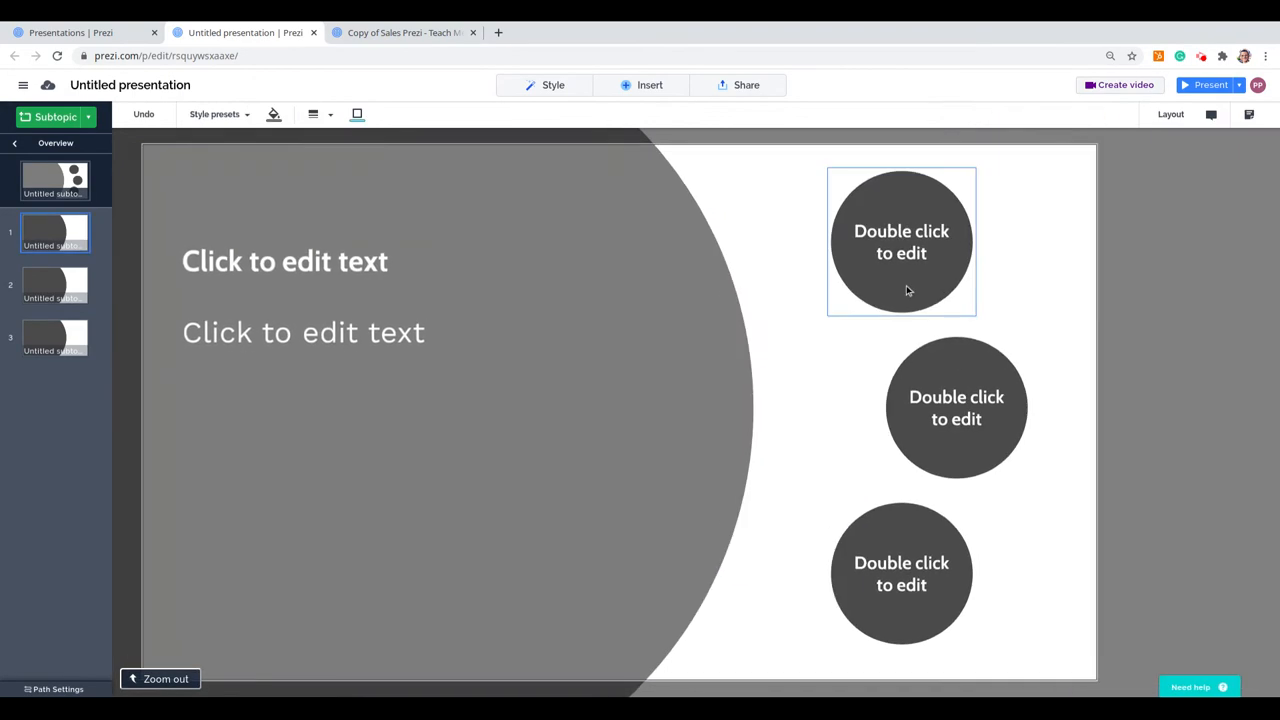
# Delete the three placeholder subtopic circles
pyautogui.rightClick(901, 241)
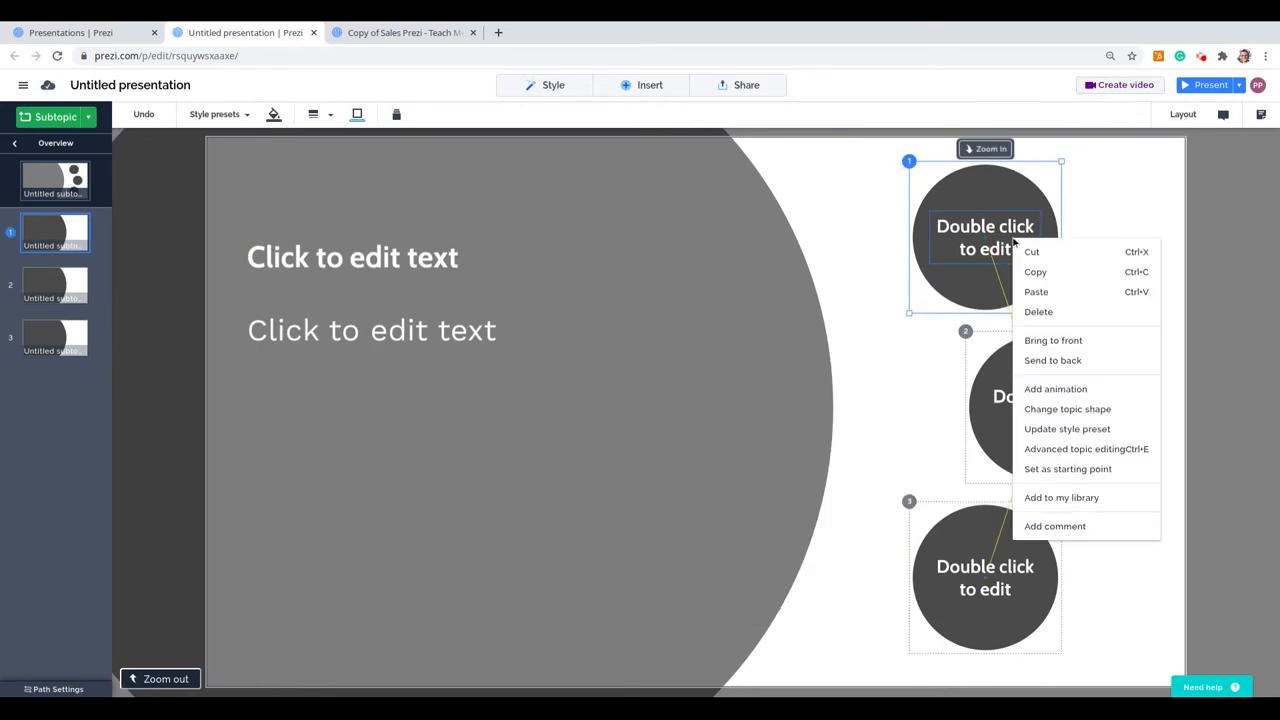
pyautogui.click(1038, 311)
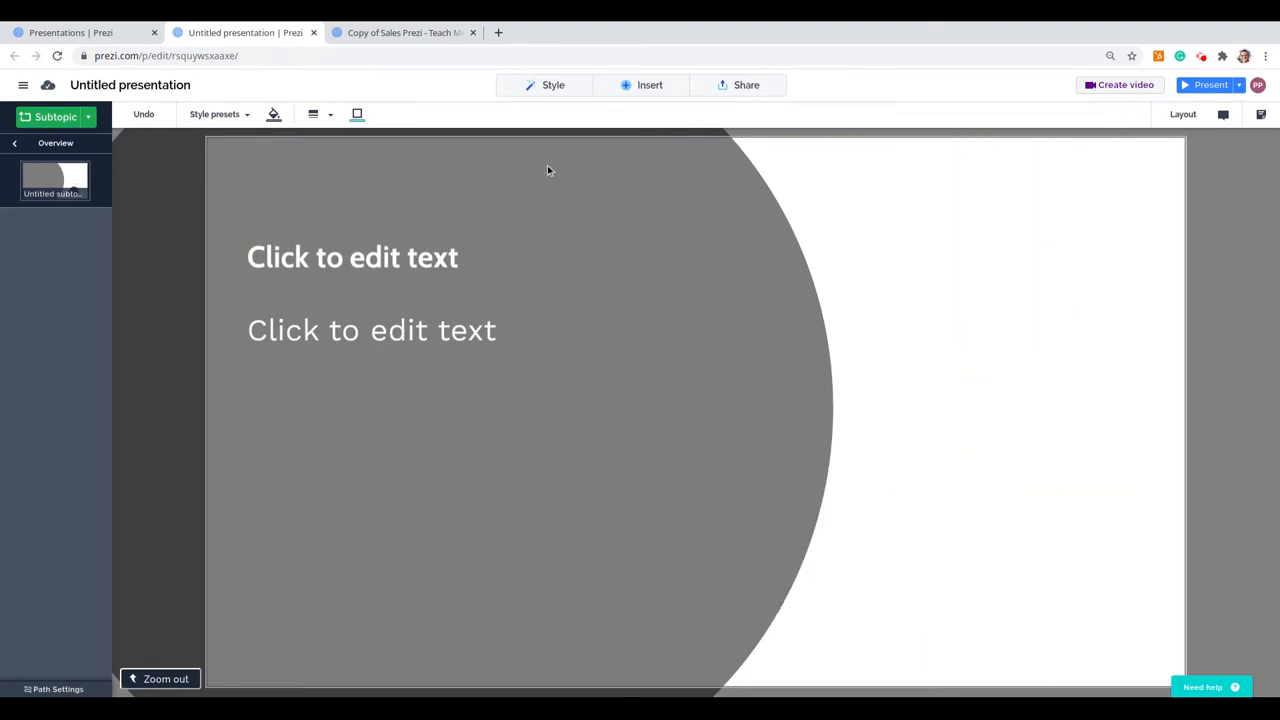
pyautogui.click(649, 85)
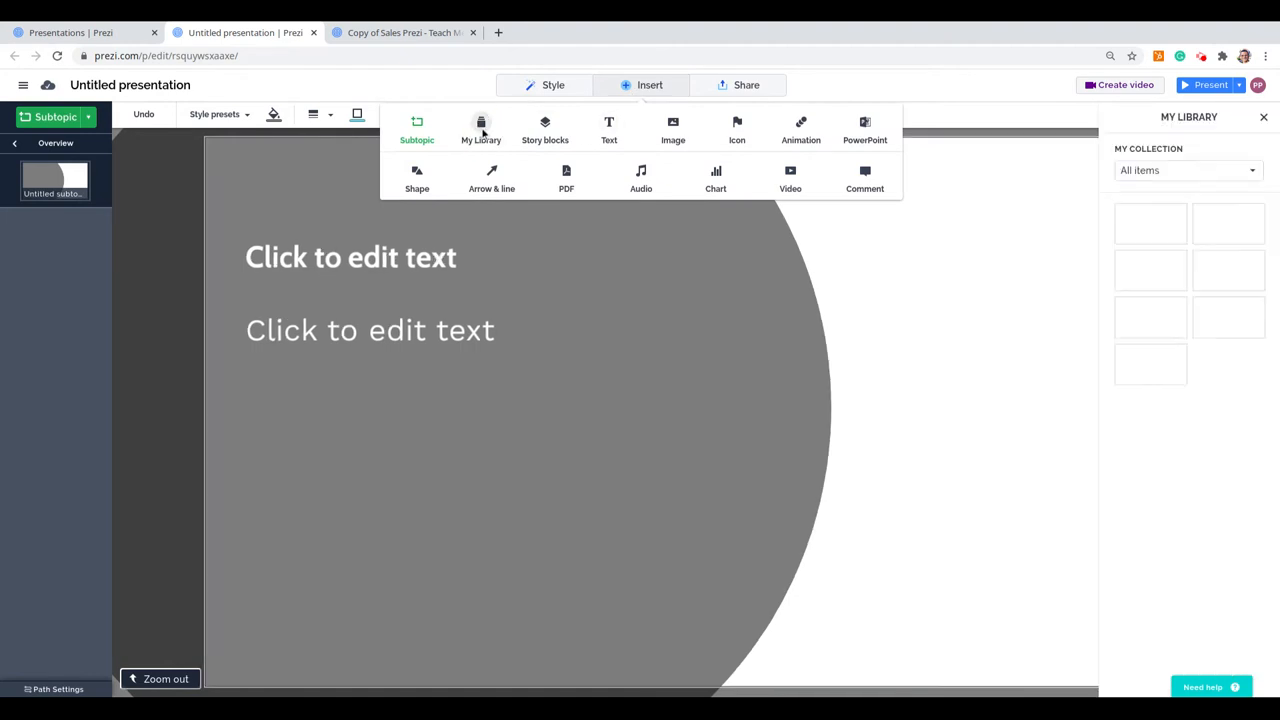
# Add the saved Prezi Next item from My Library, then deselect it
pyautogui.click(481, 130)
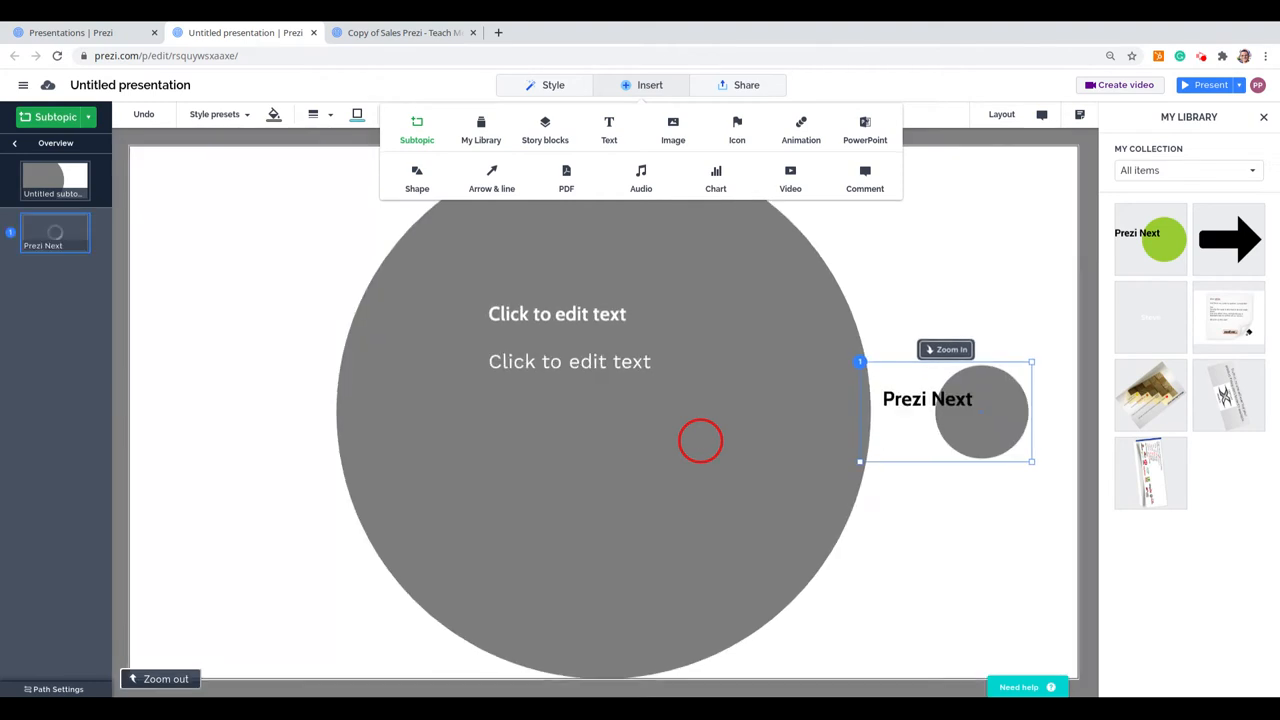
pyautogui.click(959, 557)
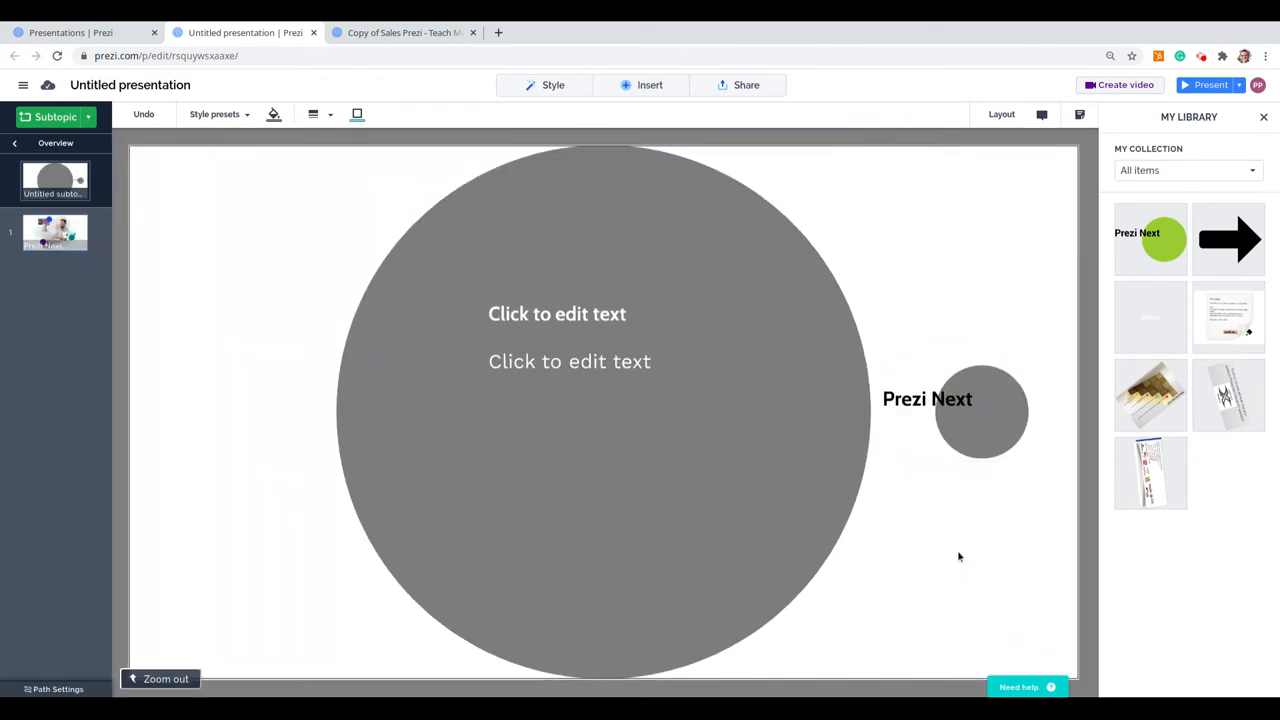
pyautogui.moveTo(960, 545)
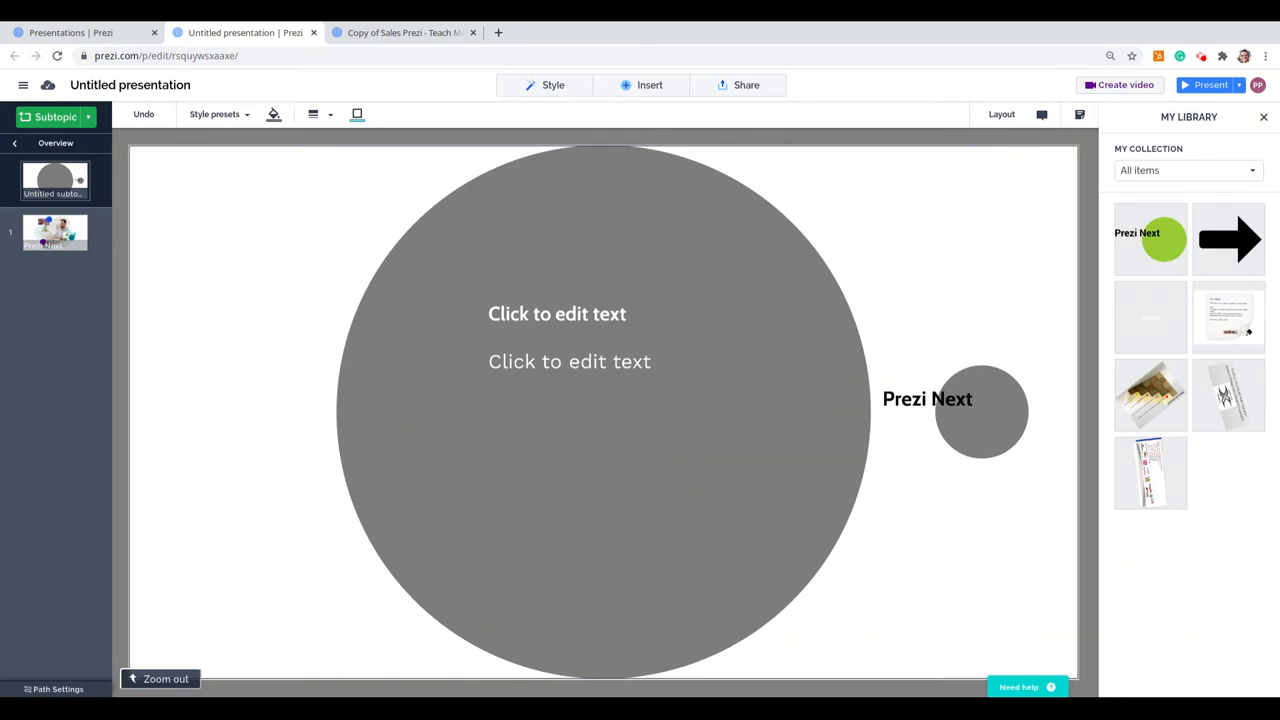
pyautogui.moveTo(449, 274)
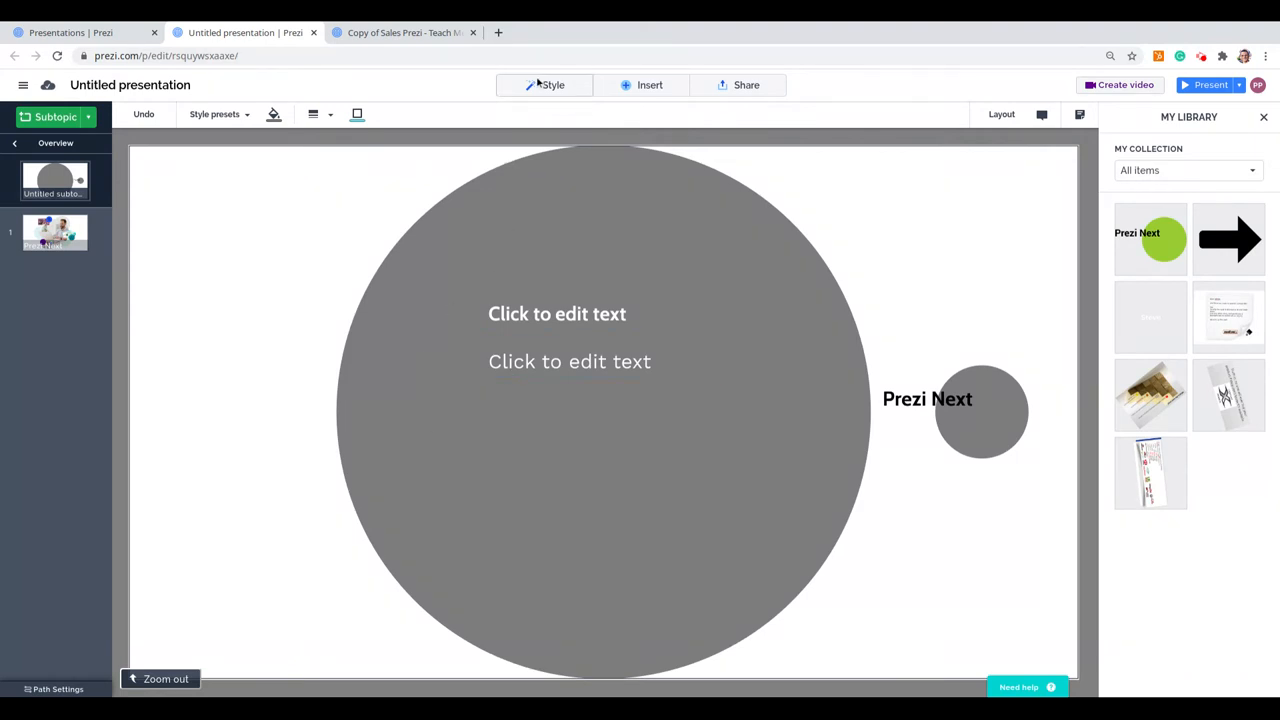
# Apply the Teach Me Prezi palette from My Palettes, turning the circles red
pyautogui.click(546, 84)
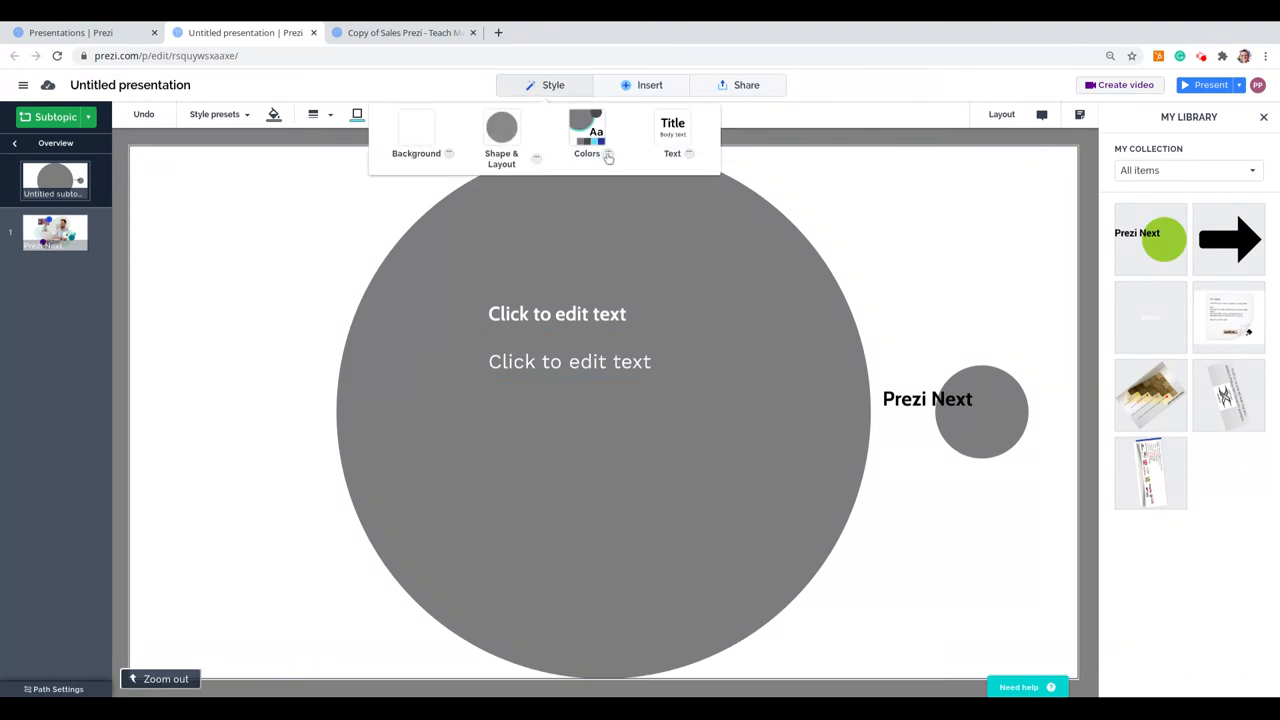
pyautogui.click(586, 135)
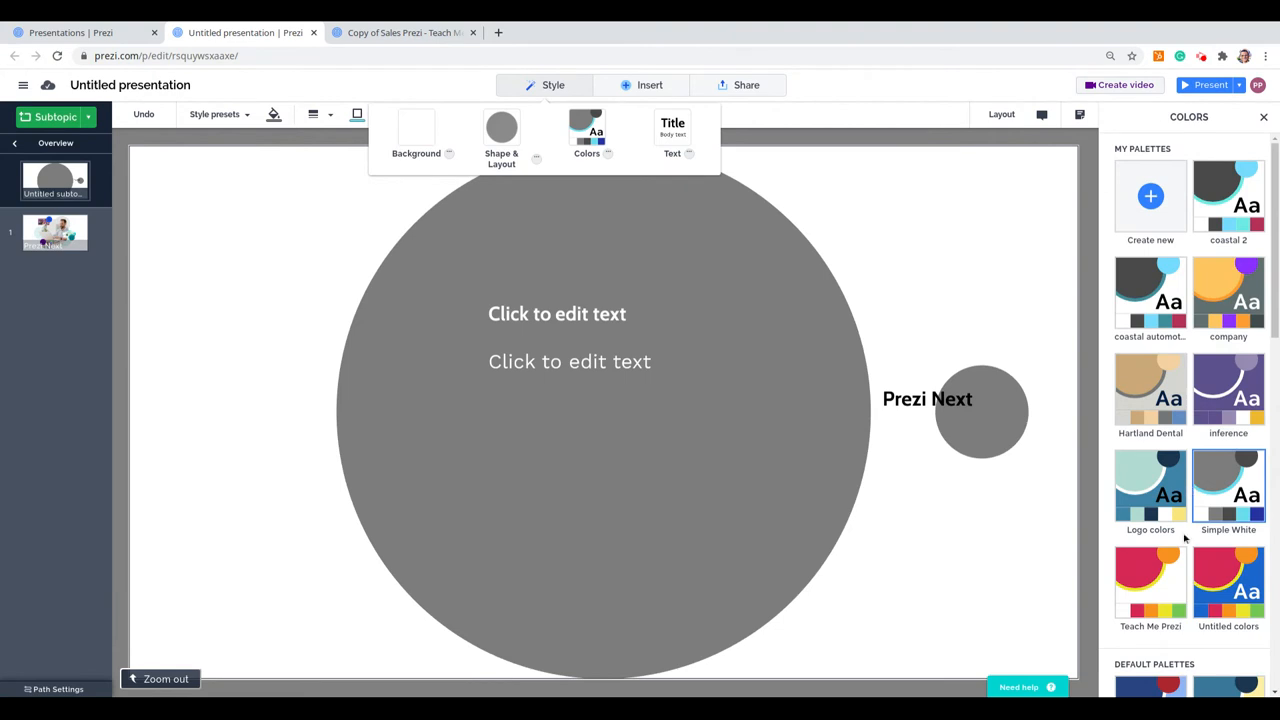
pyautogui.click(1150, 585)
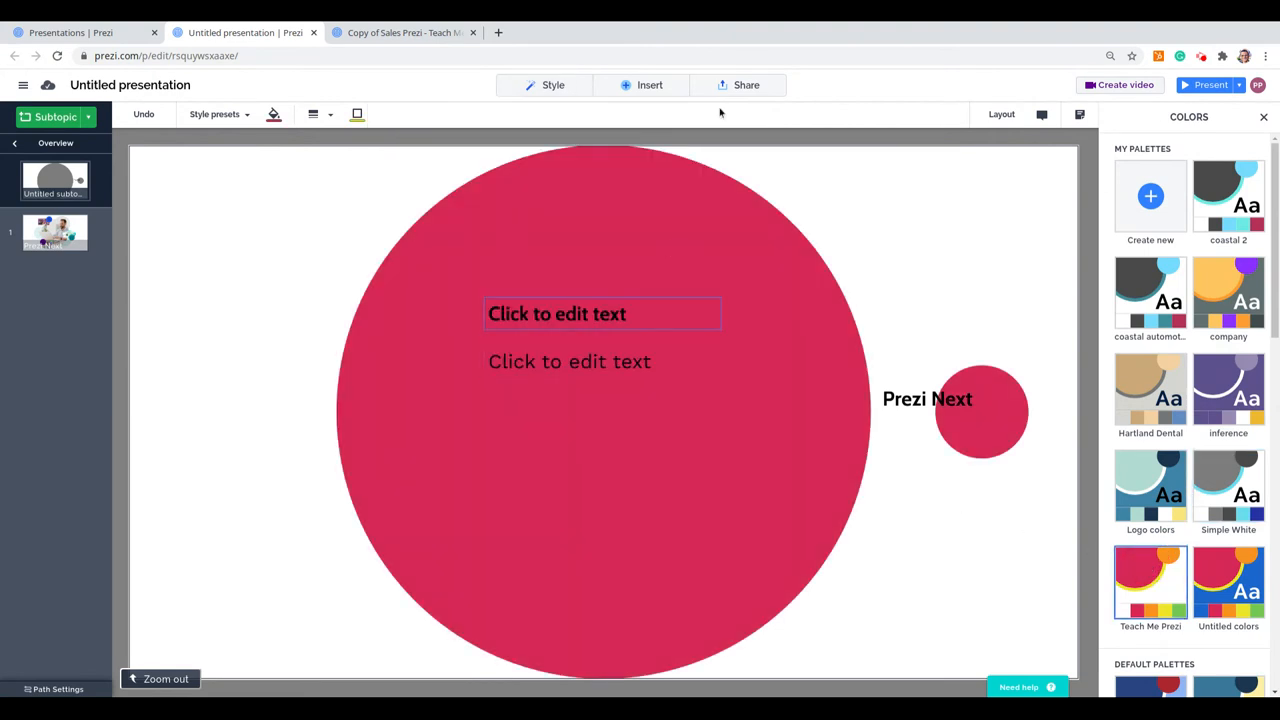
pyautogui.click(553, 85)
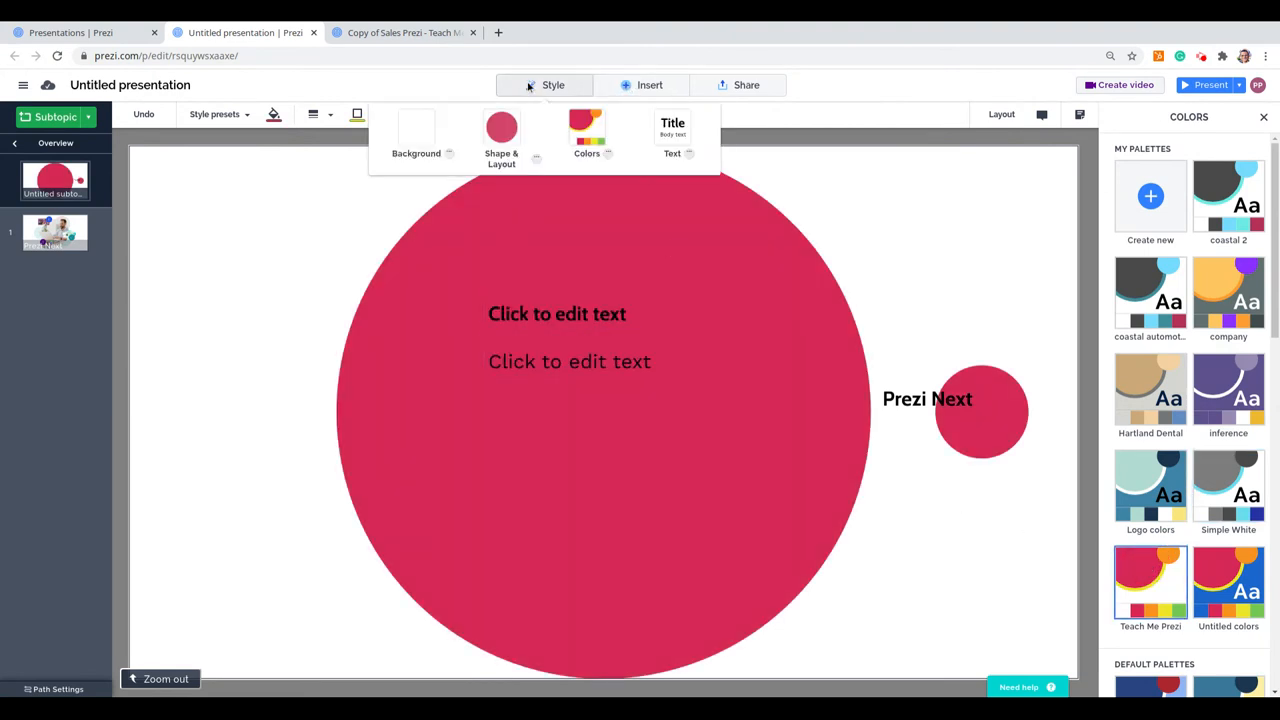
# Apply the Teach Me Prezi text style from My Styles and select the Prezi Next topic
pyautogui.click(672, 137)
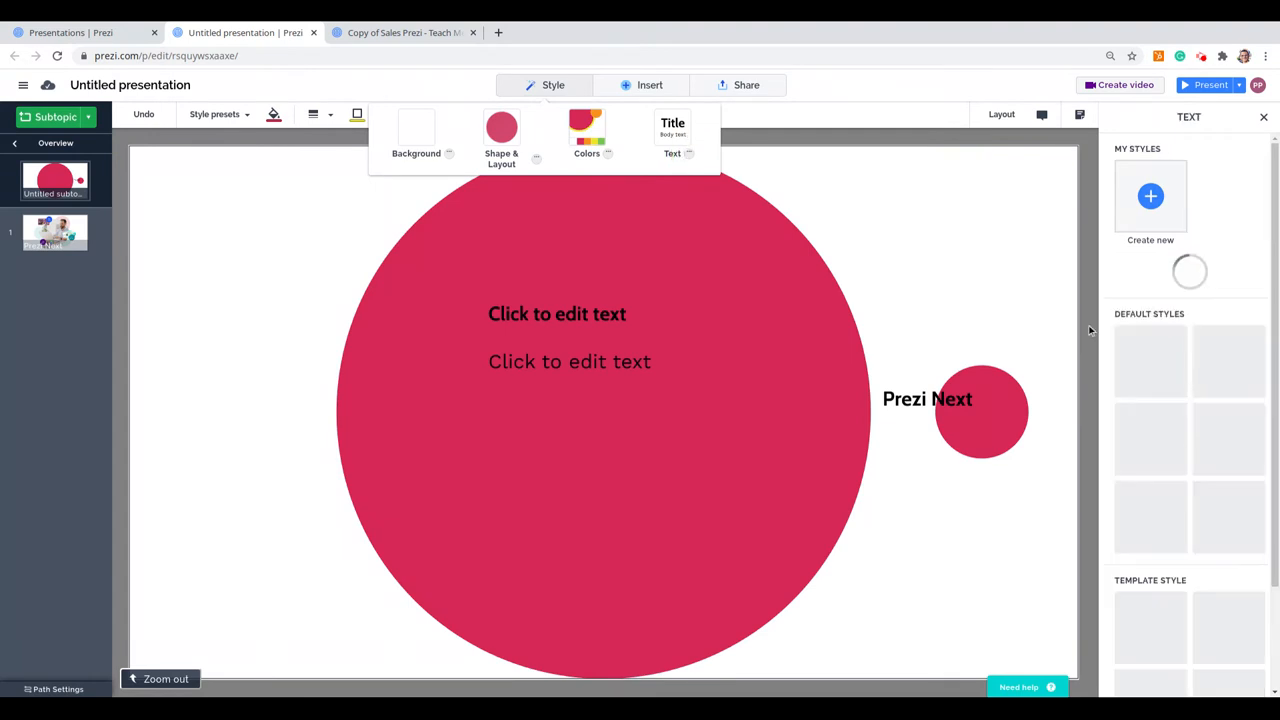
pyautogui.moveTo(1185, 390)
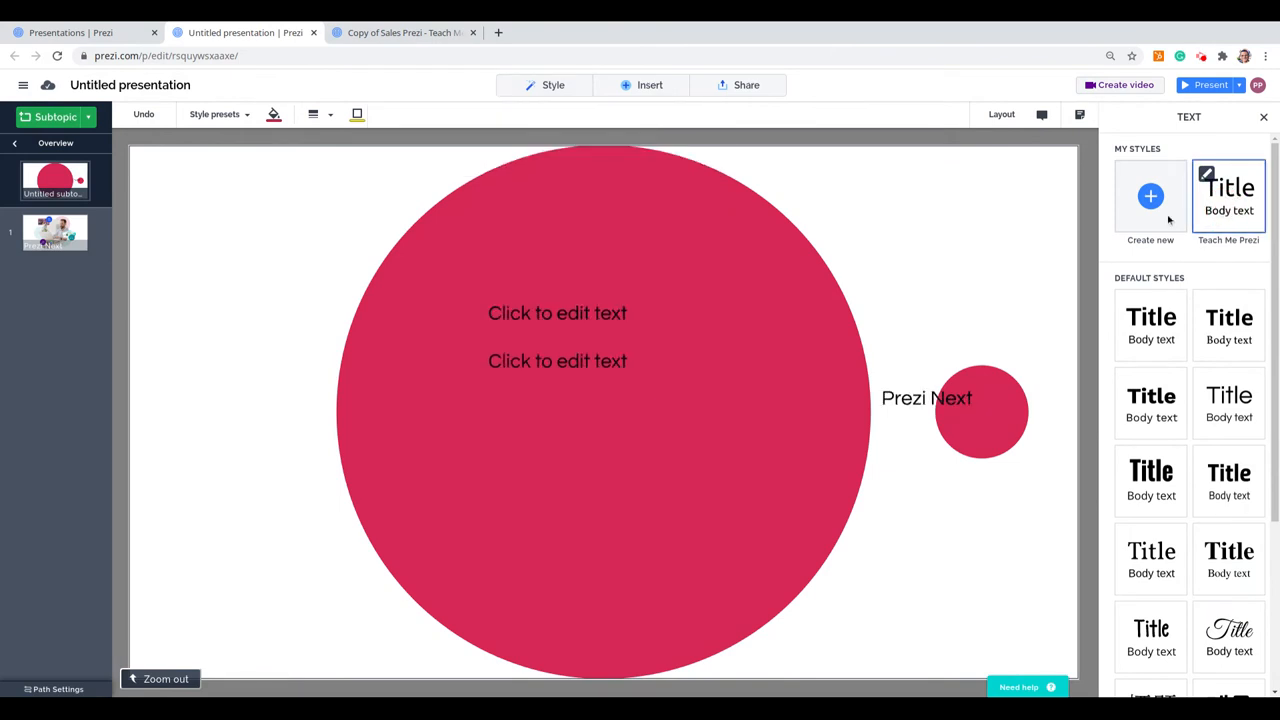
pyautogui.moveTo(910, 243)
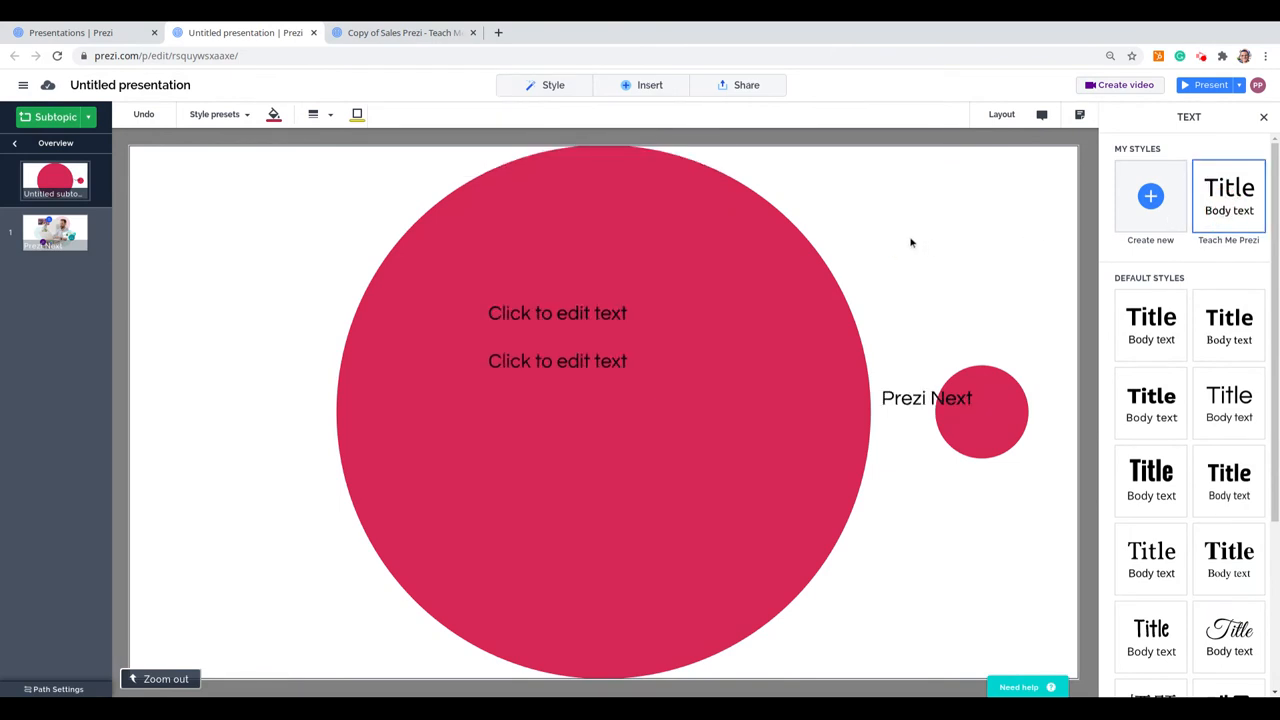
pyautogui.moveTo(972, 350)
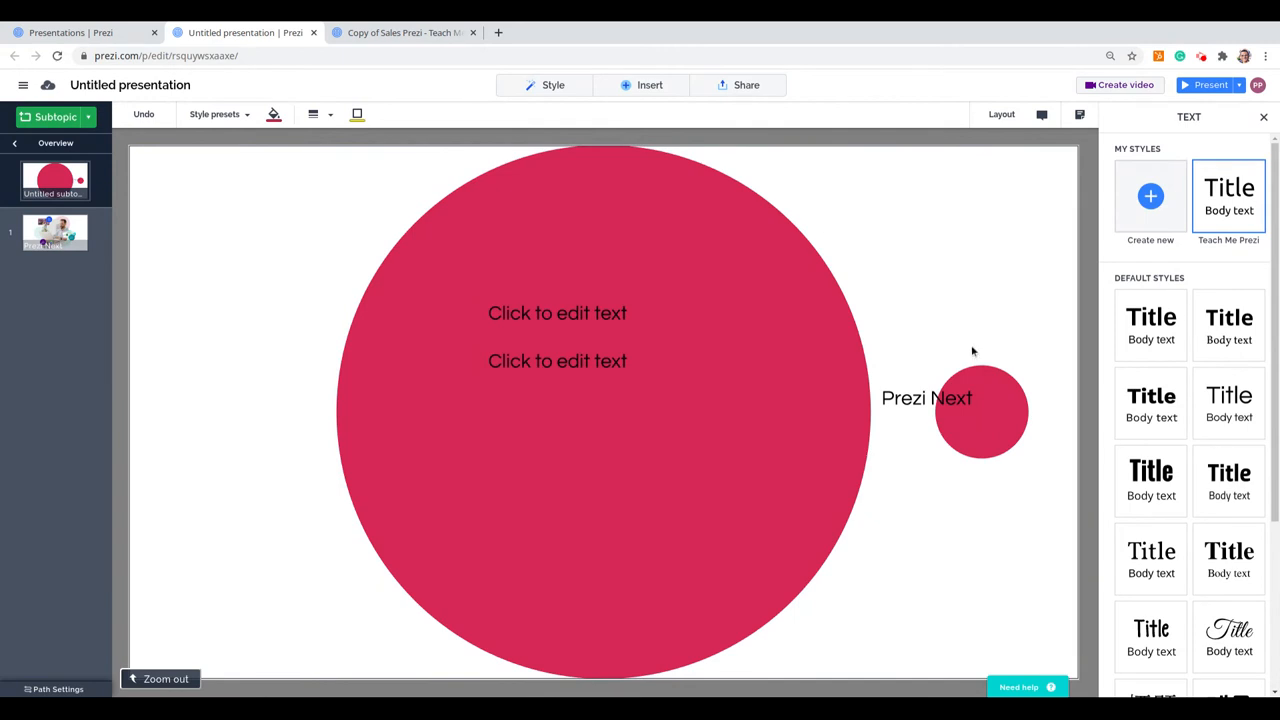
pyautogui.click(926, 397)
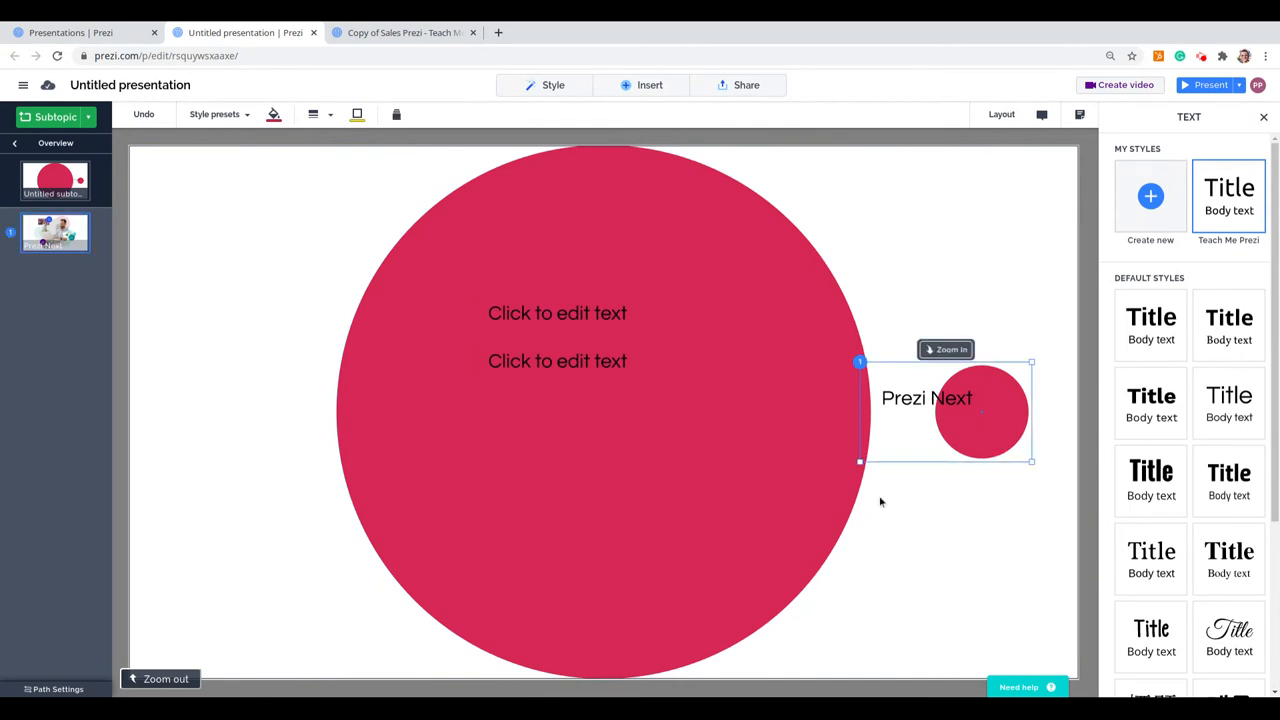
pyautogui.moveTo(885, 507)
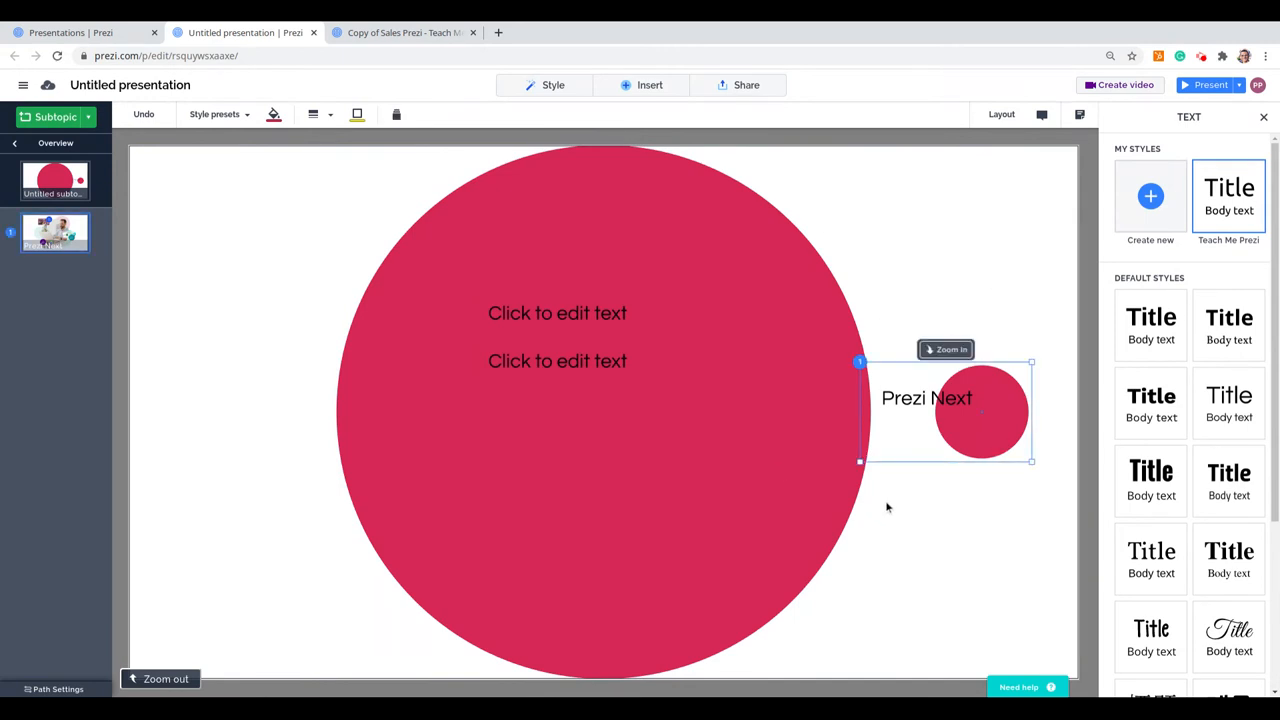
pyautogui.moveTo(968, 423)
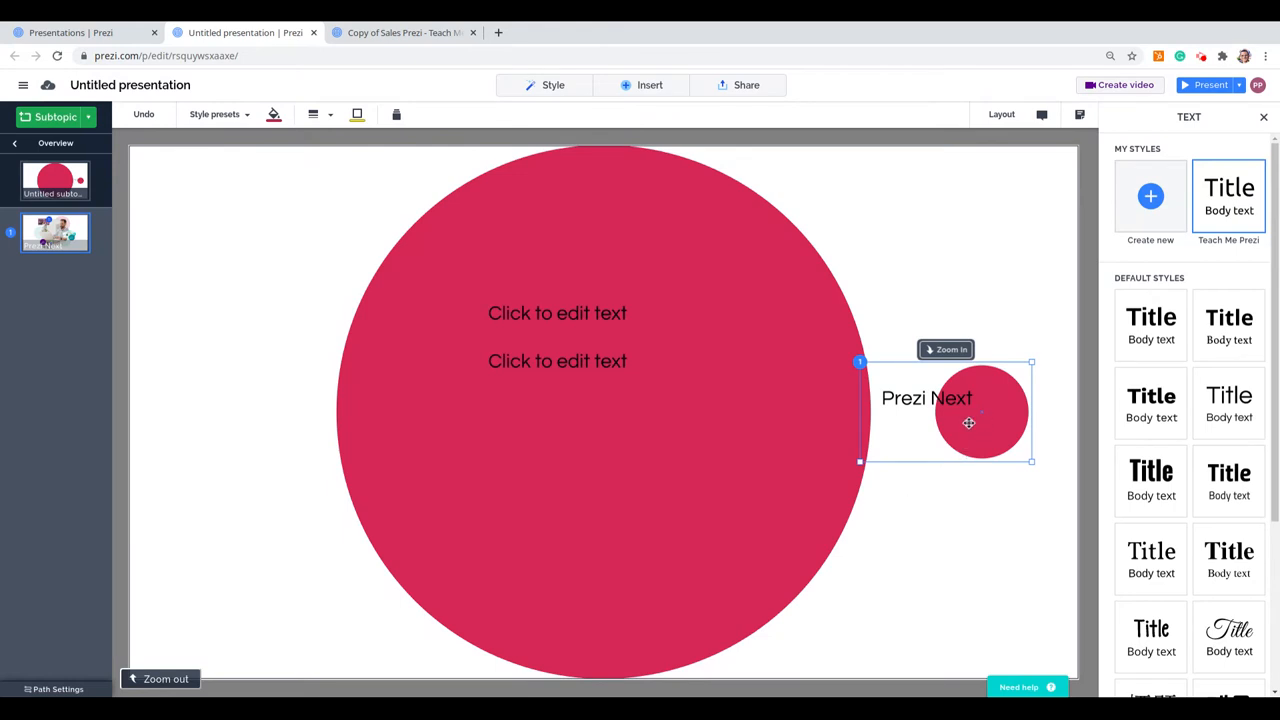
# Zoom into the Prezi Next topic, present it full screen, and advance one step
pyautogui.click(945, 349)
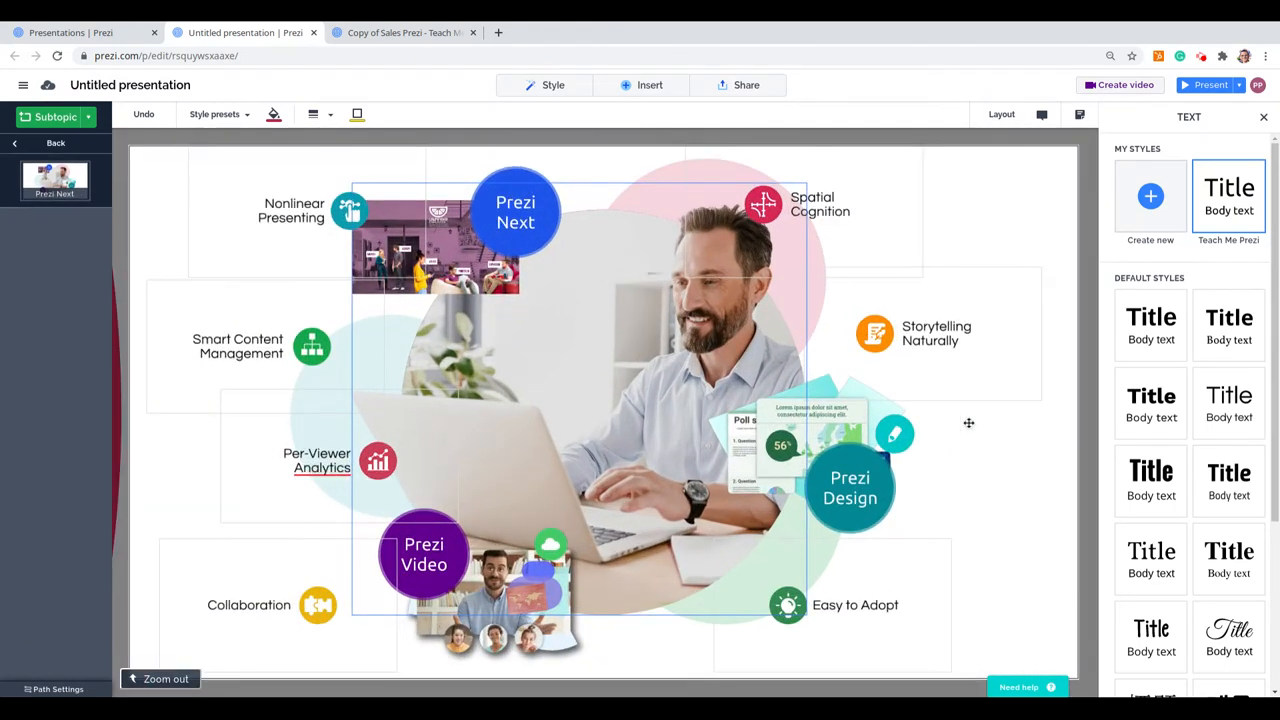
pyautogui.moveTo(480, 238)
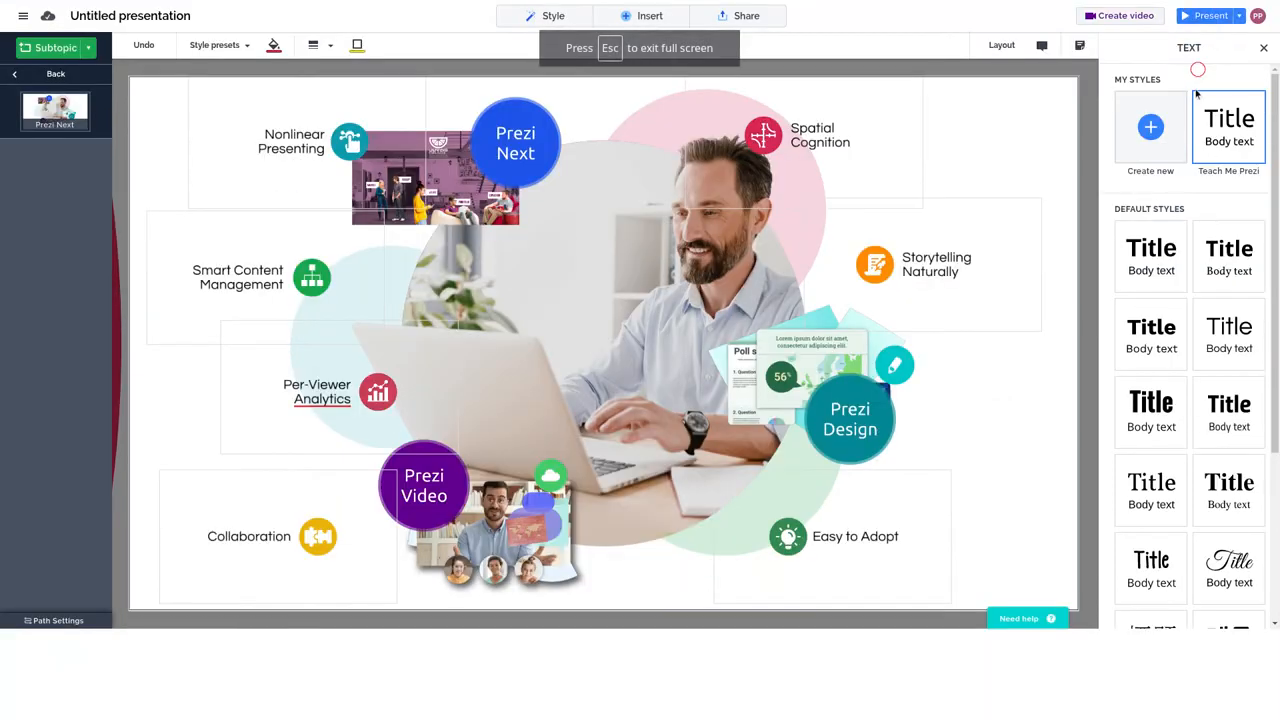
pyautogui.click(1210, 15)
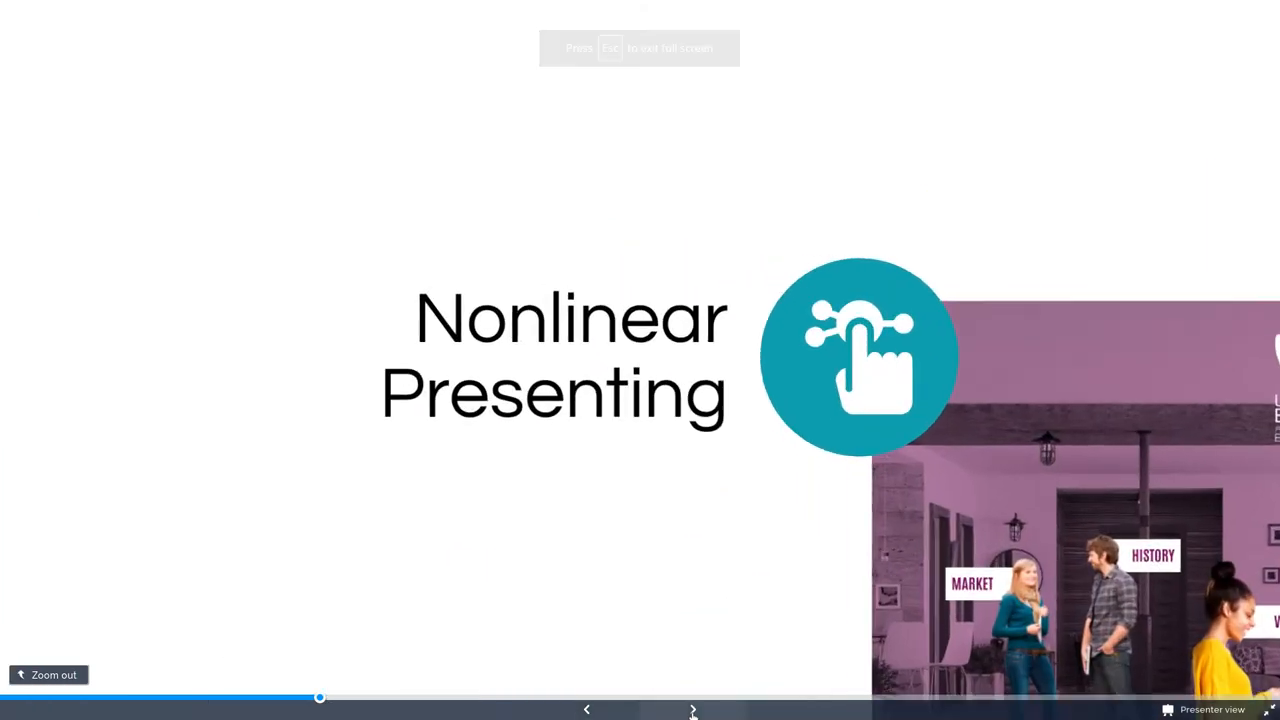
pyautogui.click(692, 709)
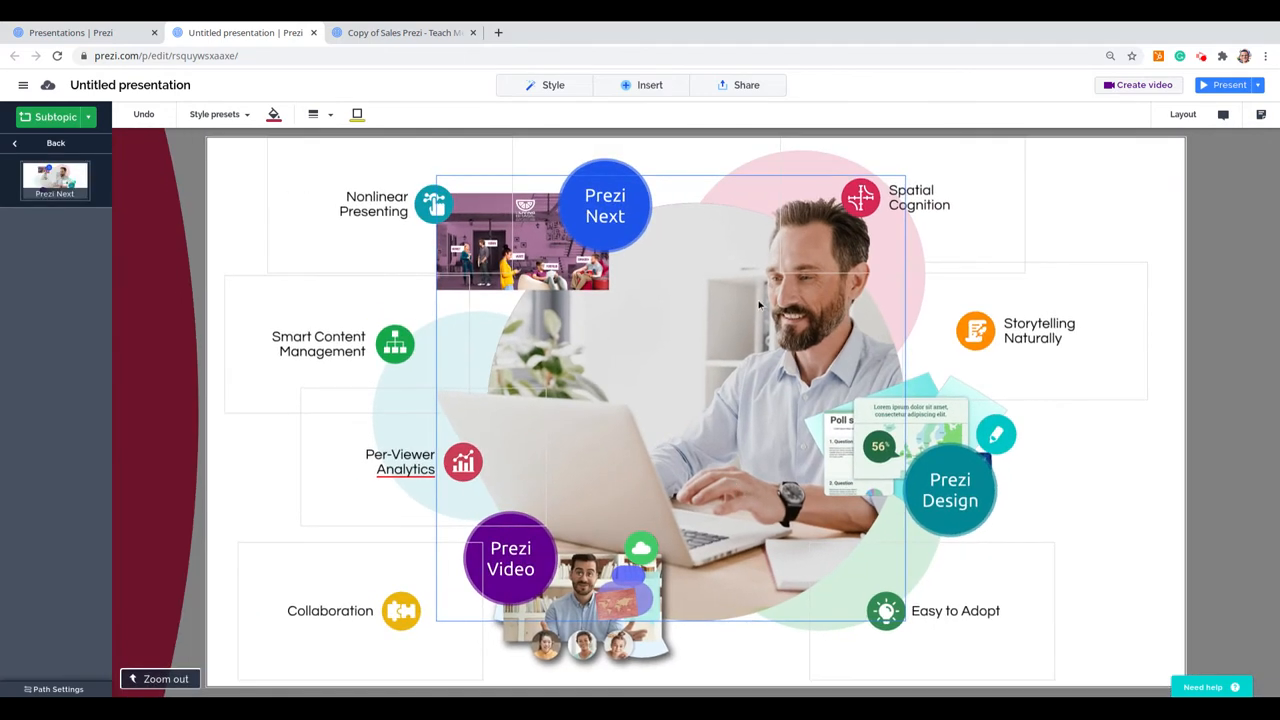
# Add the central photo of the man at the laptop to My Library
pyautogui.click(618, 469)
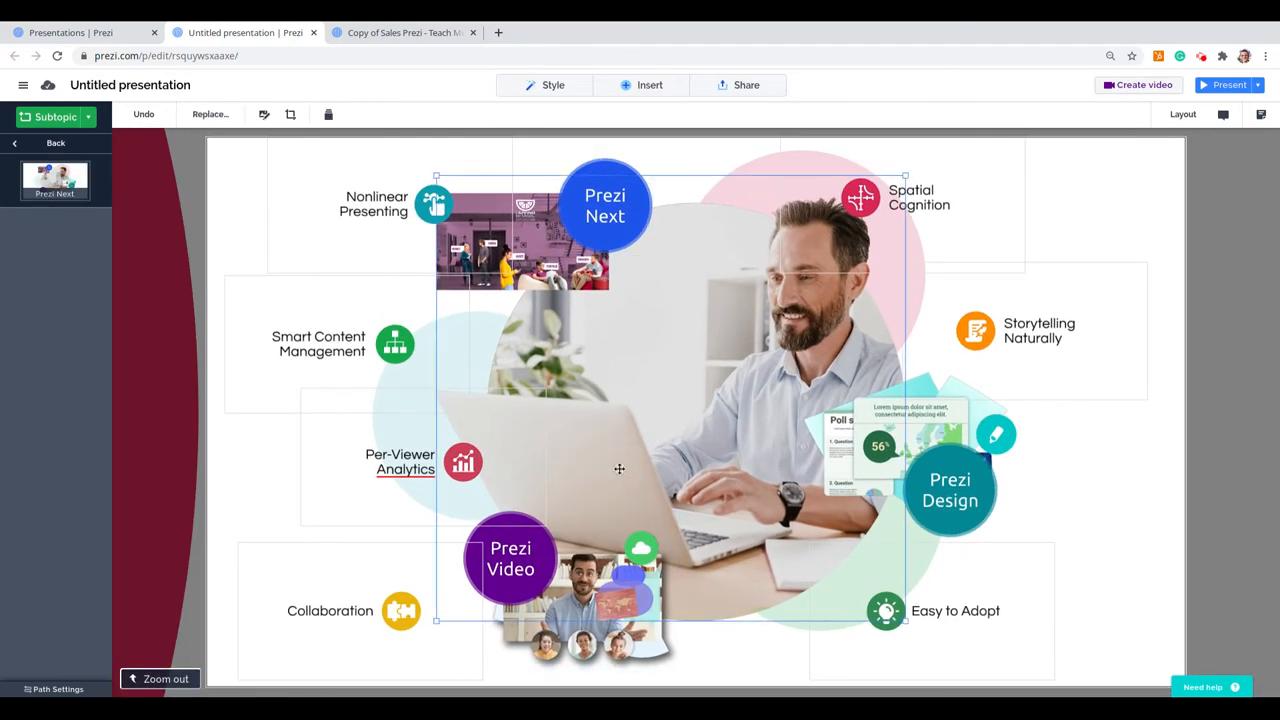
pyautogui.rightClick(619, 469)
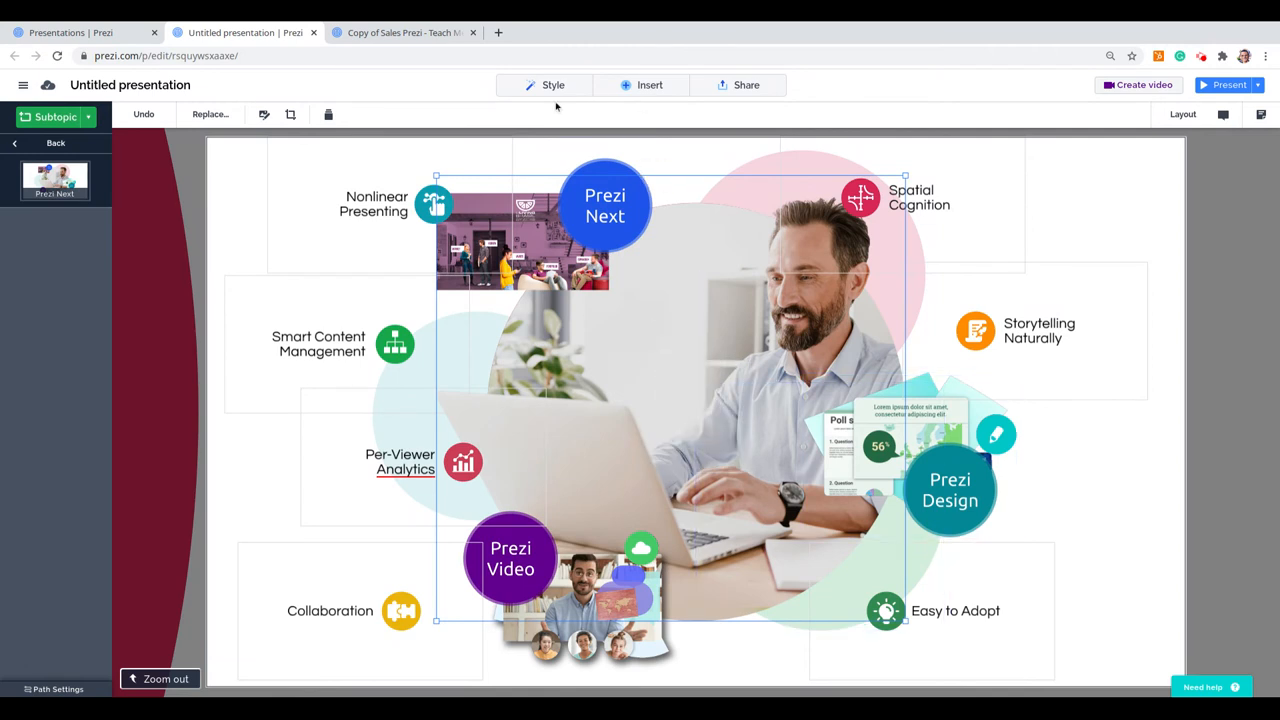
pyautogui.click(649, 85)
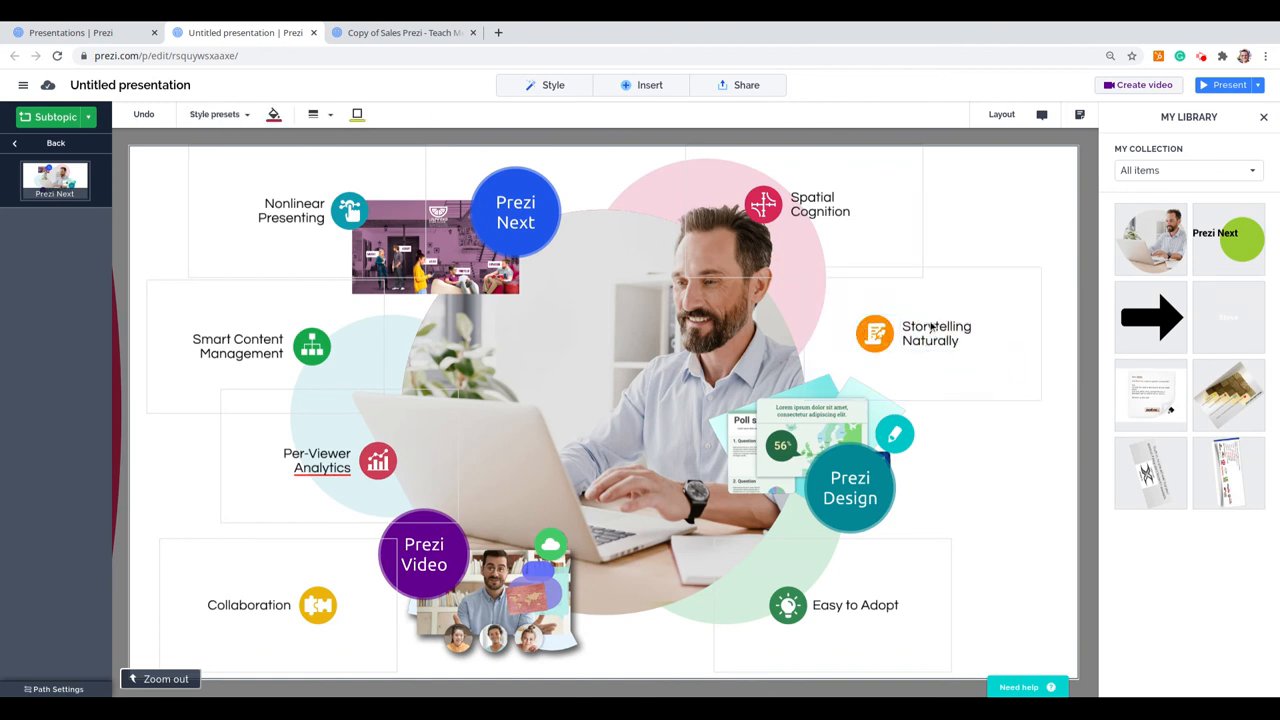
# Add the Storytelling Naturally group to My Library
pyautogui.click(920, 330)
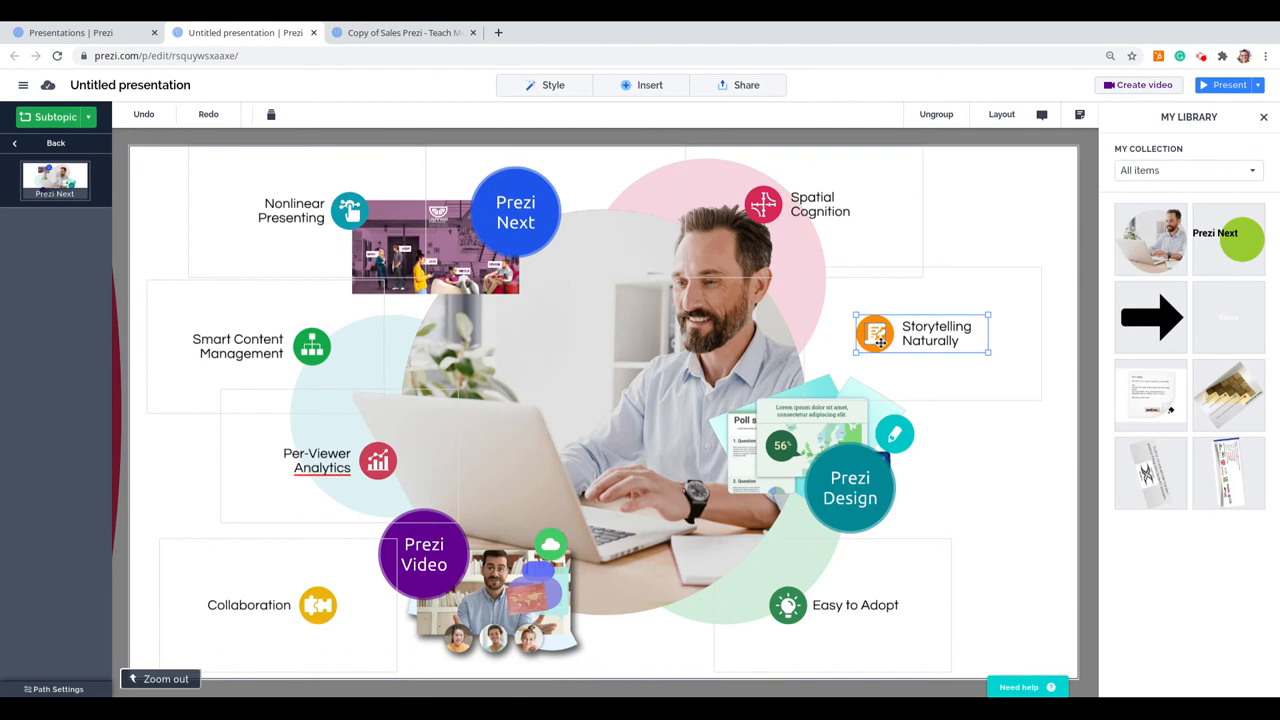
pyautogui.rightClick(920, 333)
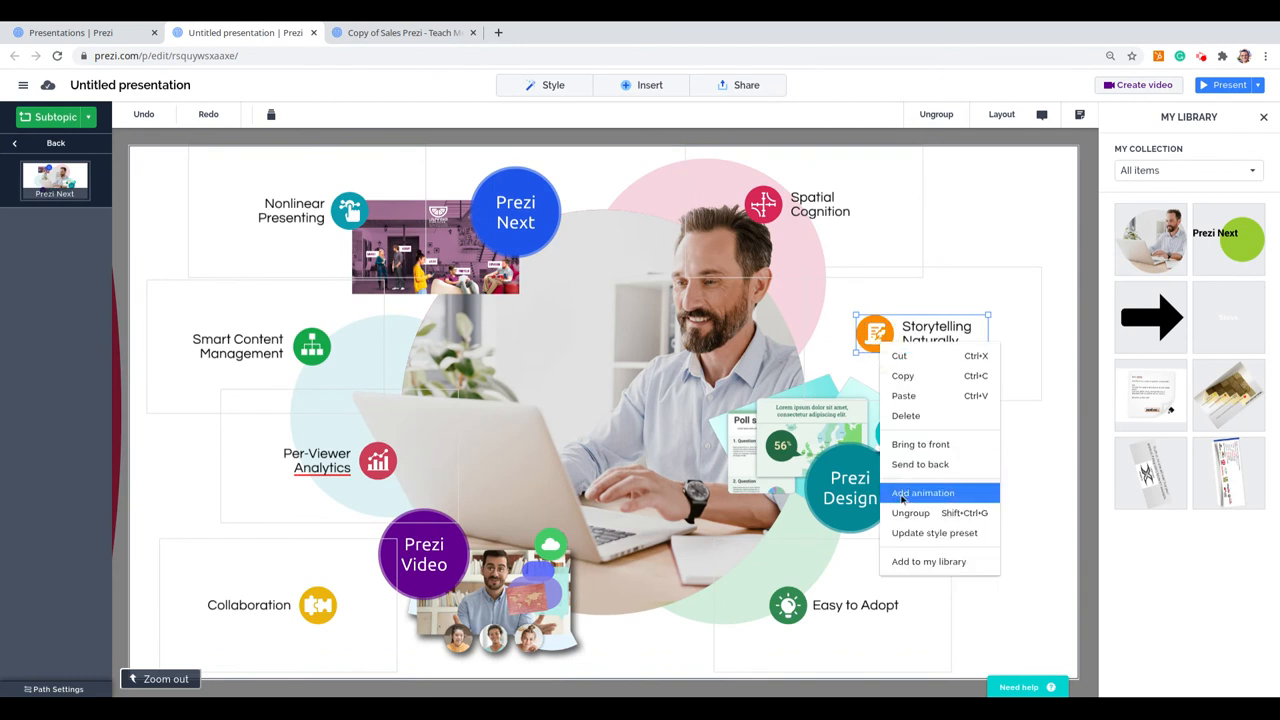
pyautogui.click(928, 561)
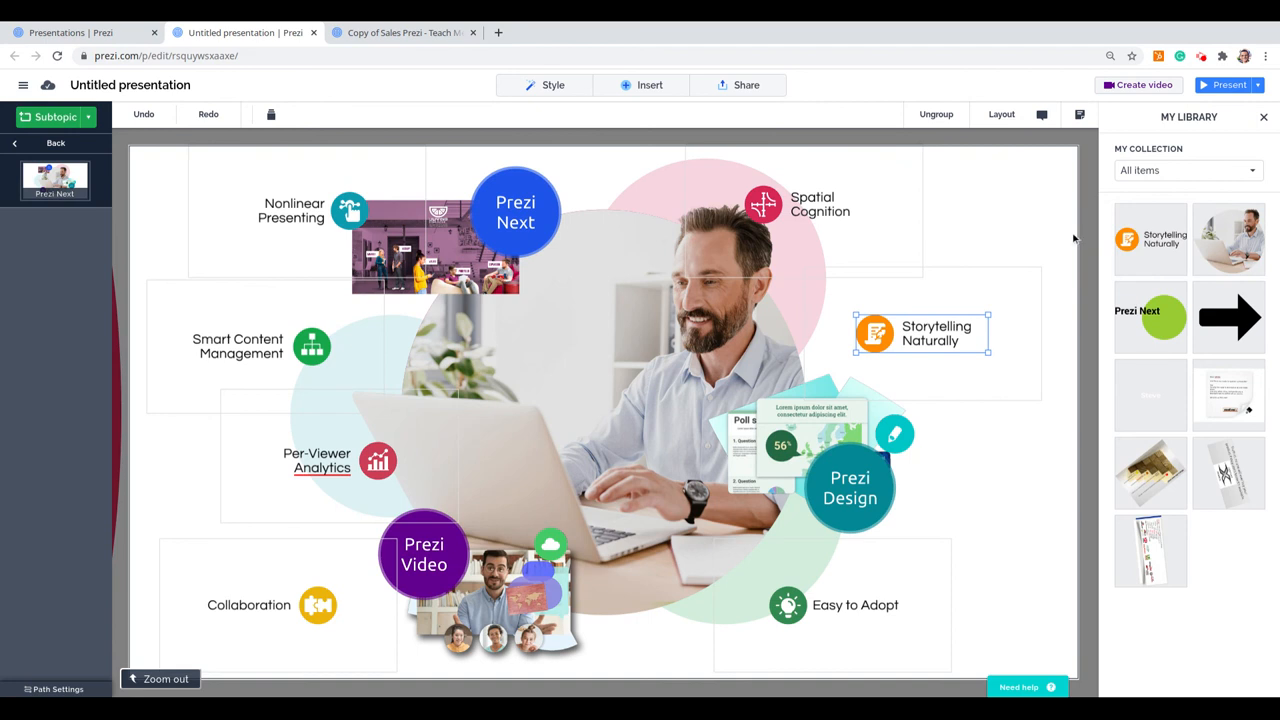
pyautogui.click(680, 312)
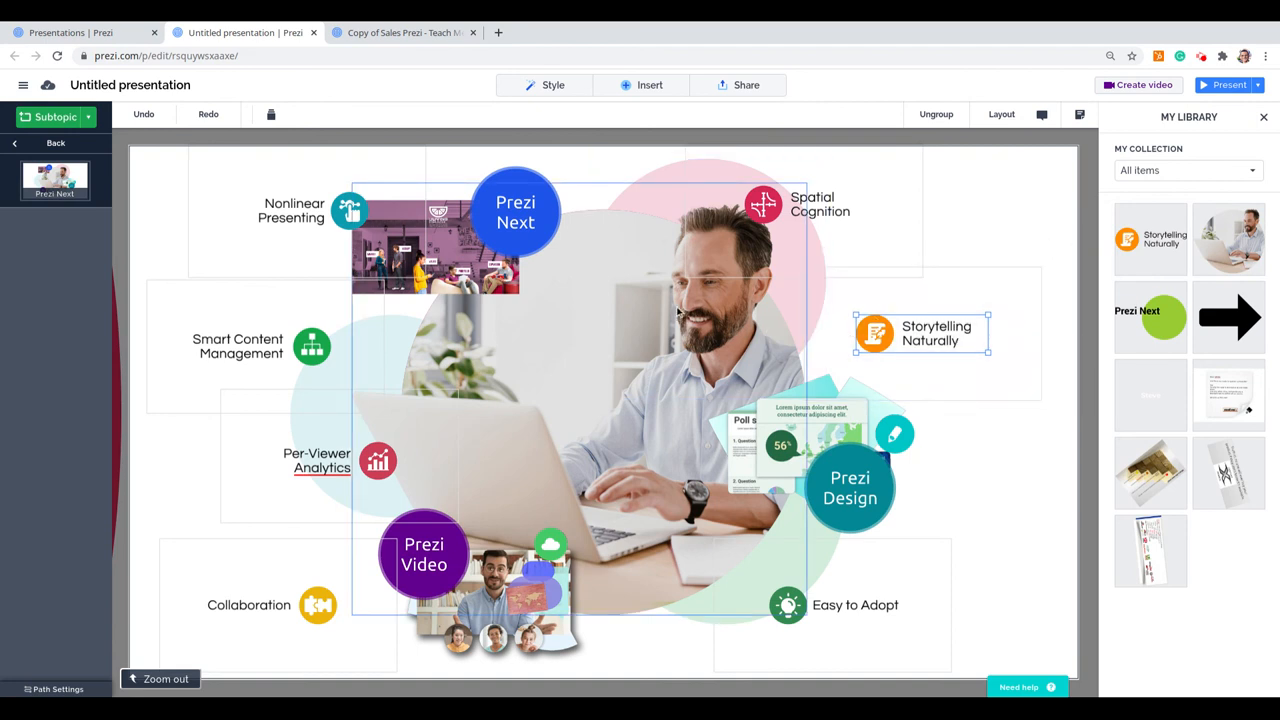